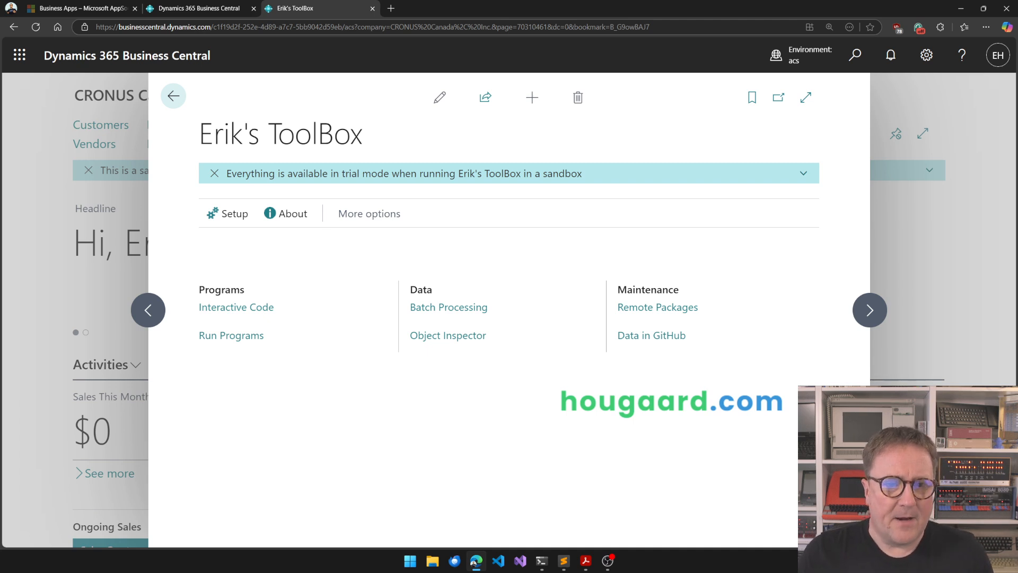
pyautogui.moveTo(274, 373)
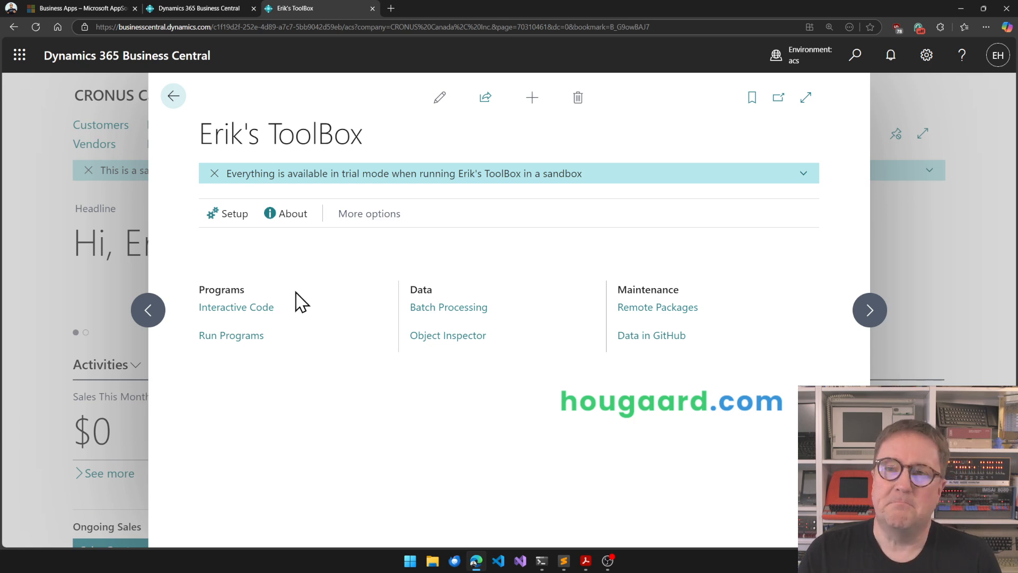
# Load the Demo Program into the Interactive Code editor and run it to list customer balances
pyautogui.click(236, 306)
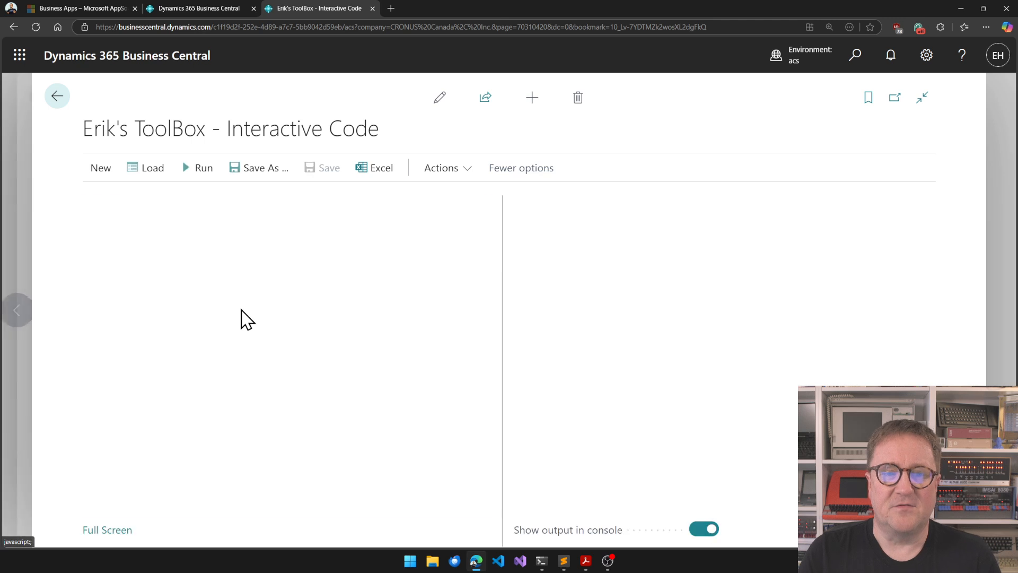
pyautogui.click(152, 168)
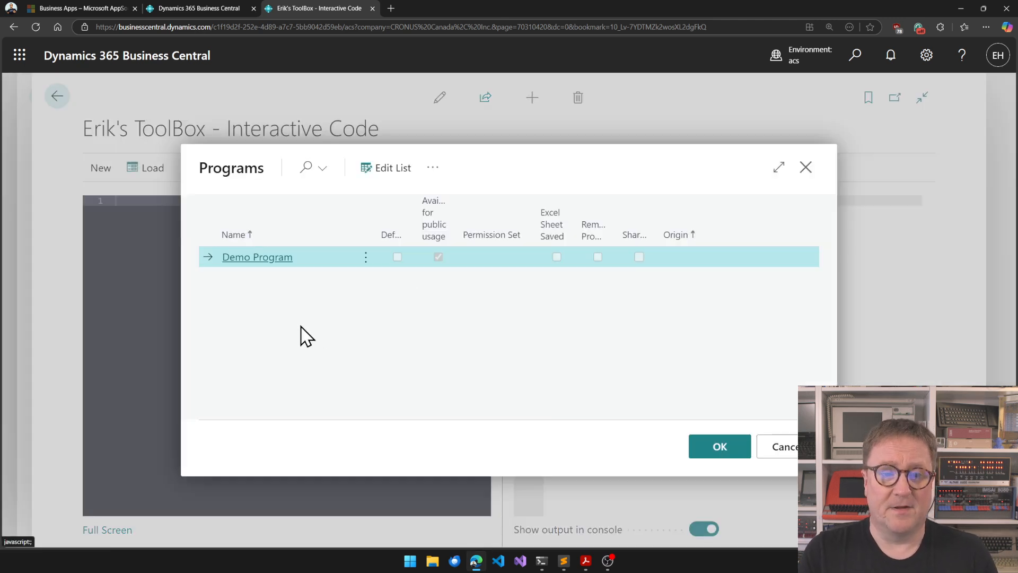
pyautogui.click(719, 447)
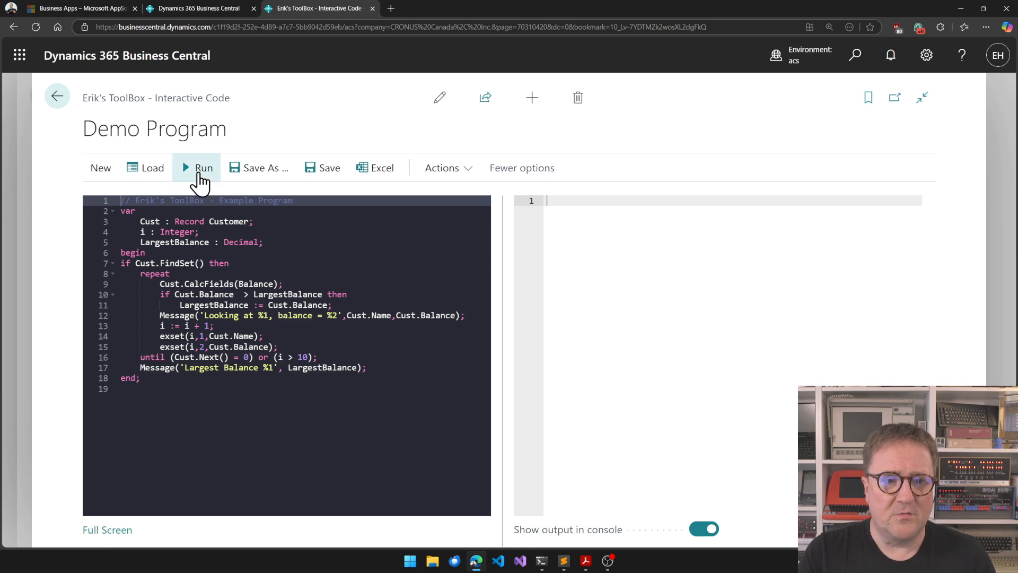
pyautogui.click(203, 168)
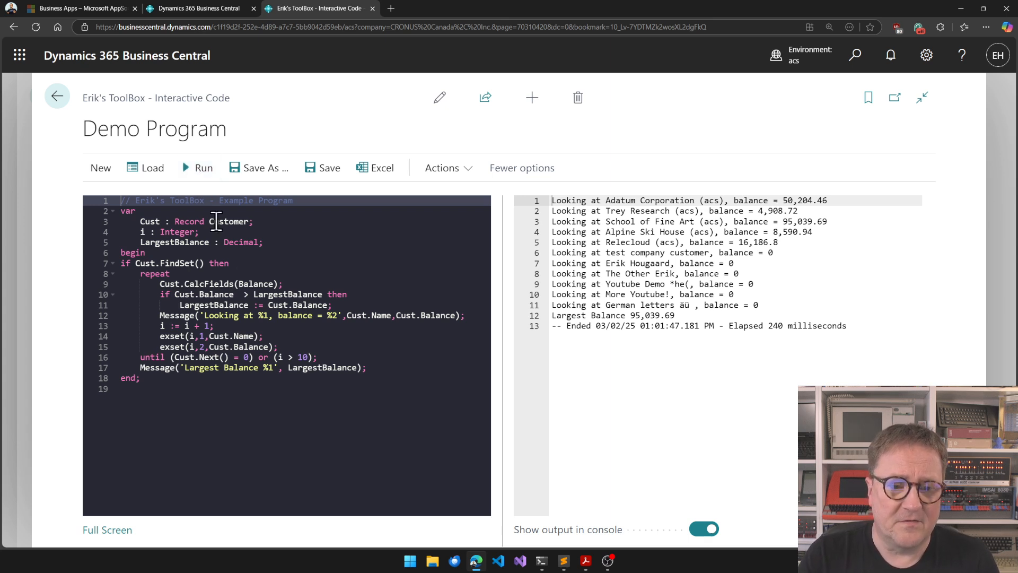
pyautogui.moveTo(261, 294)
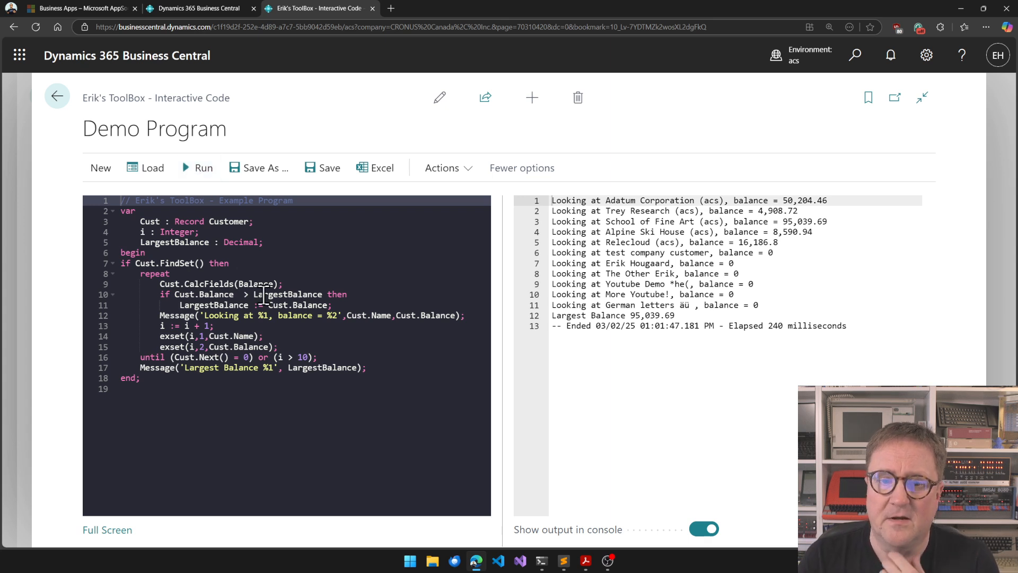
pyautogui.moveTo(57, 98)
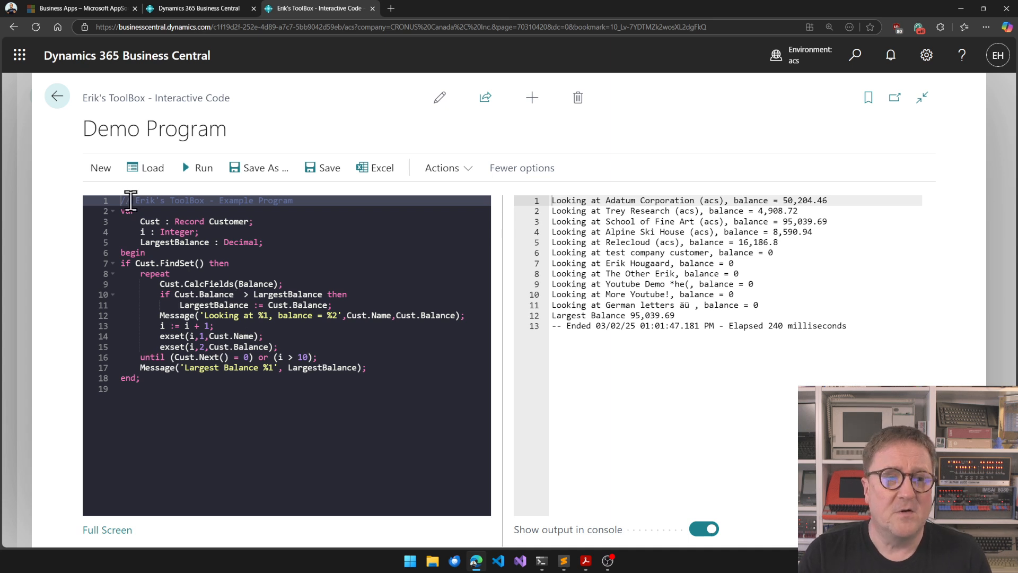
# Reload the Demo Program marked for public usage and return to the ToolBox overview
pyautogui.click(151, 168)
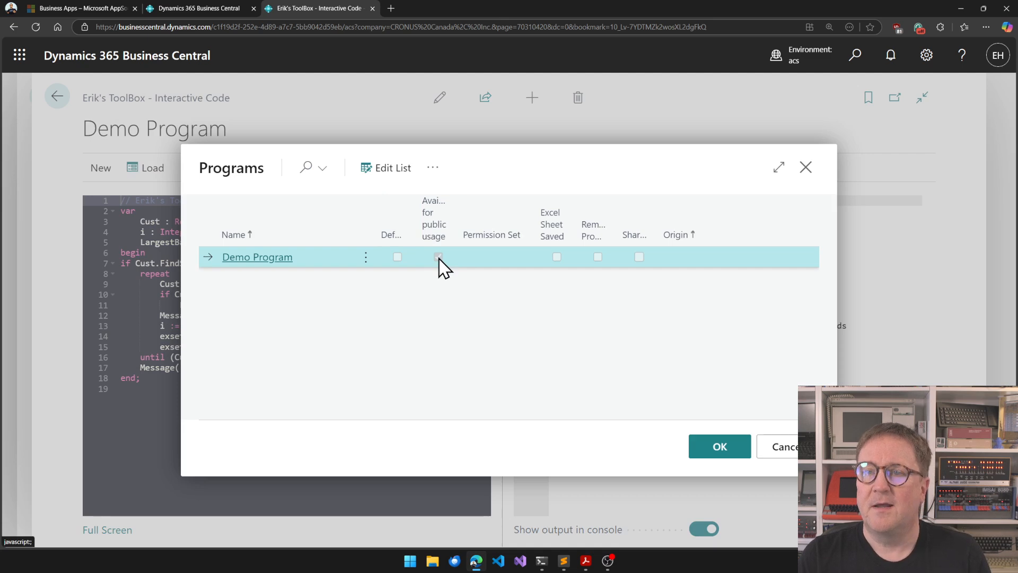
pyautogui.click(438, 257)
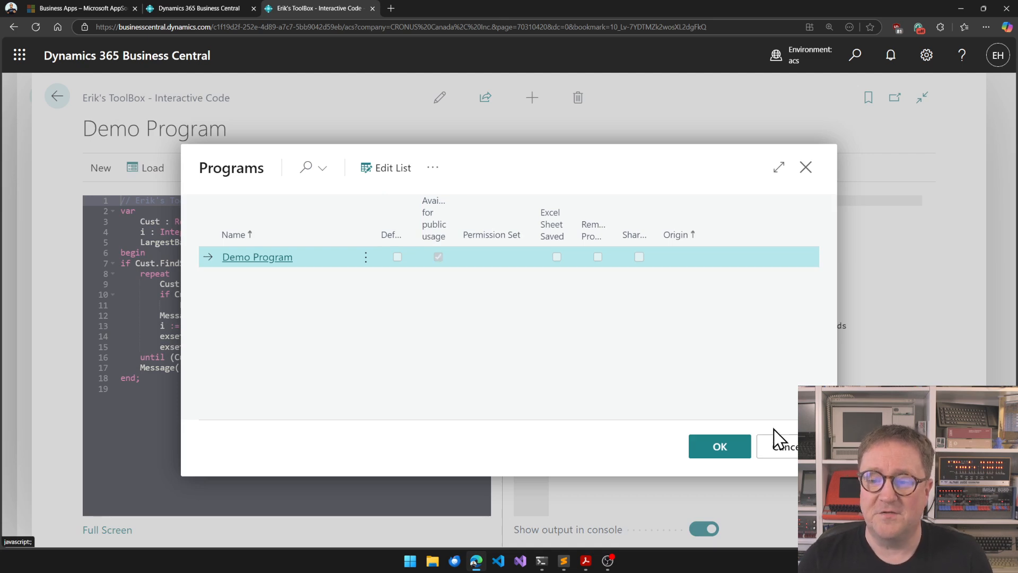
pyautogui.click(719, 446)
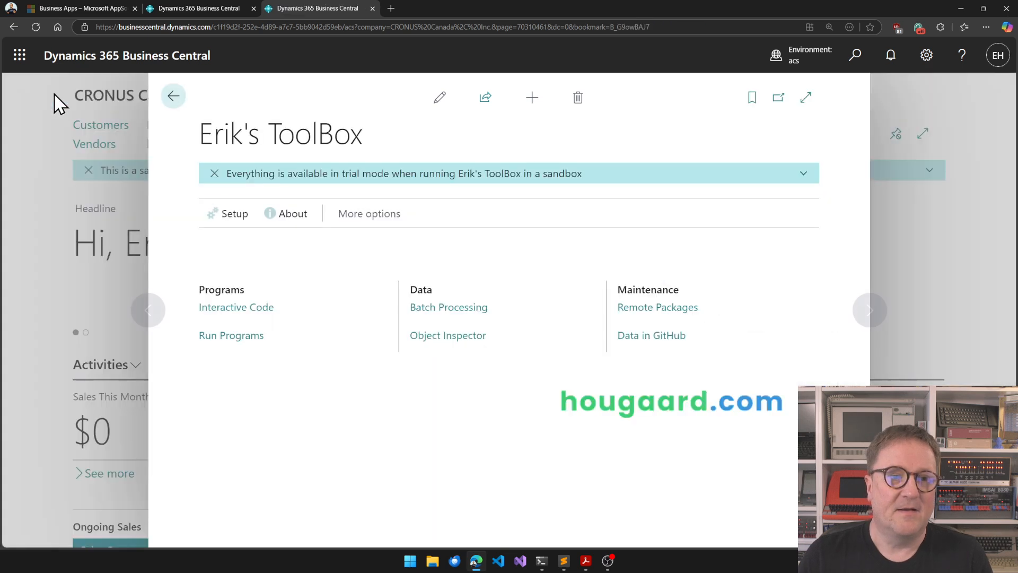
pyautogui.moveTo(449, 428)
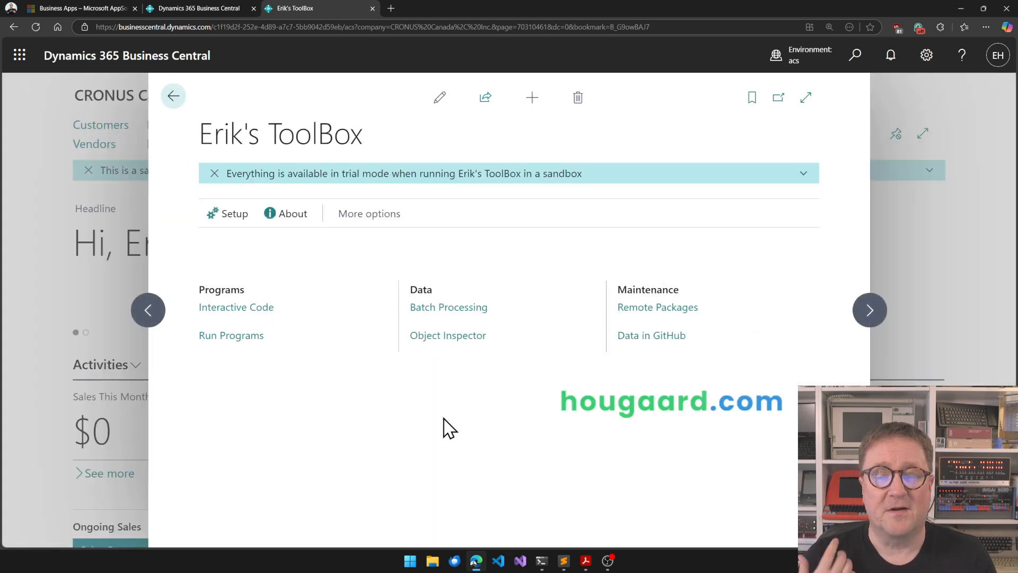
pyautogui.moveTo(224, 361)
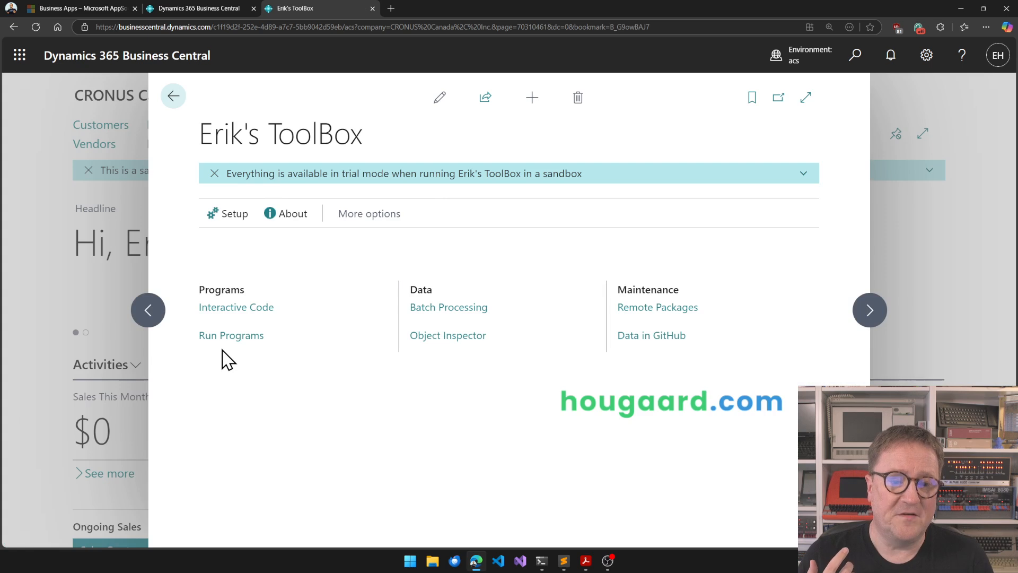
# Run the Demo Program from the Run ToolBox Programs page
pyautogui.click(231, 335)
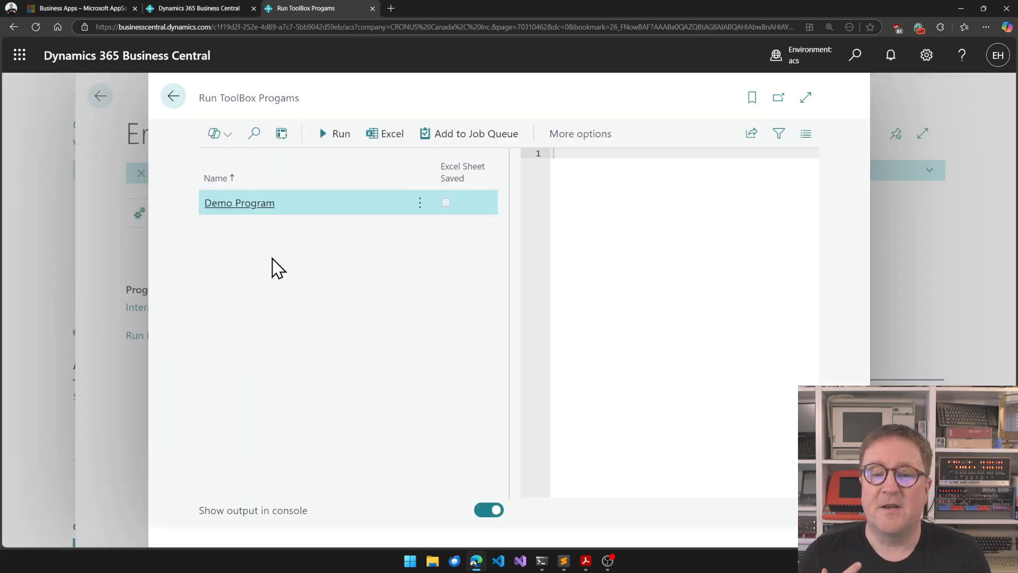
pyautogui.moveTo(282, 312)
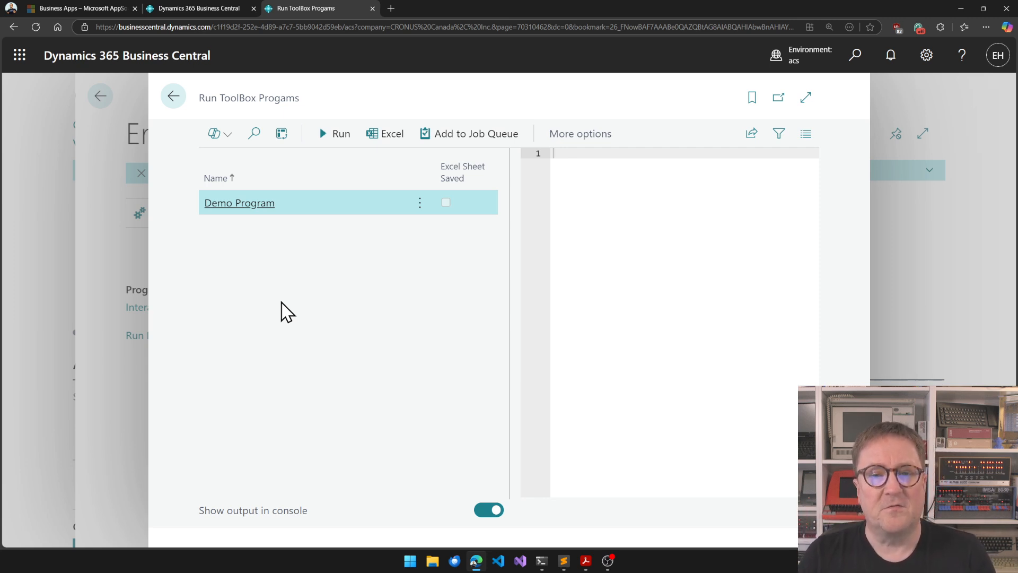
pyautogui.click(334, 133)
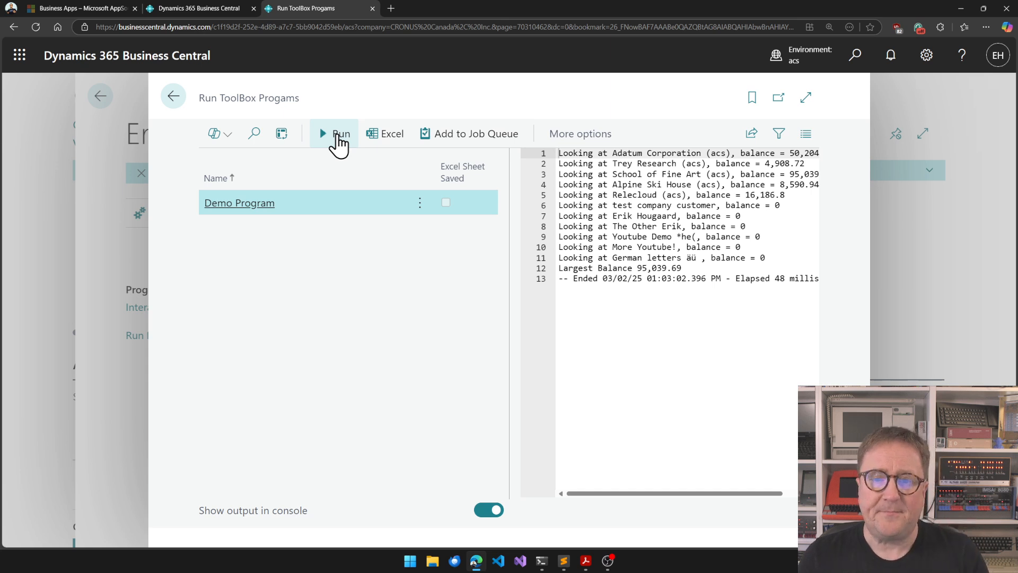
pyautogui.moveTo(416, 297)
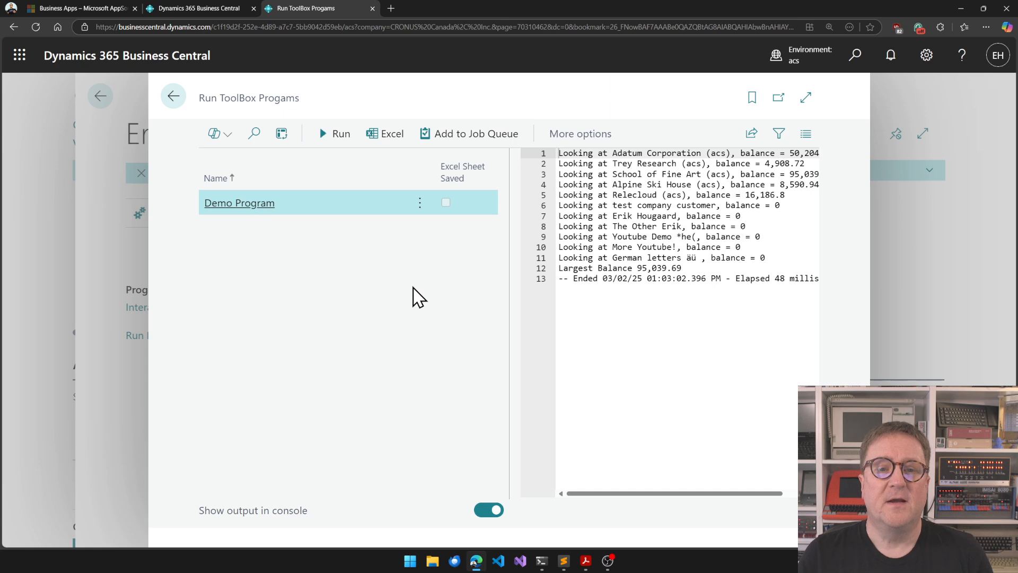
pyautogui.moveTo(151, 120)
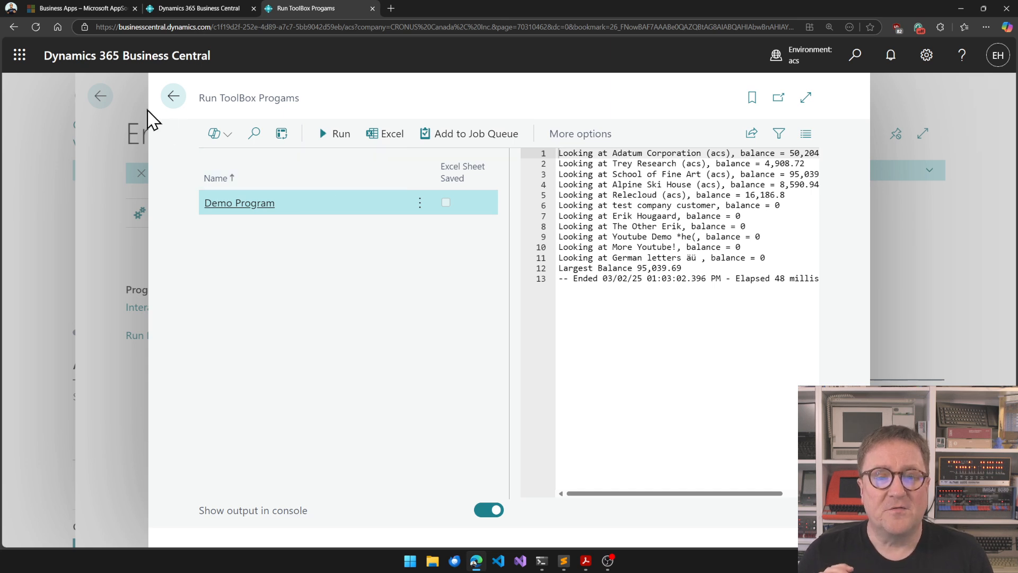
# Return to the ToolBox overview, glance at the empty Interactive Code editor, and go back again
pyautogui.click(173, 97)
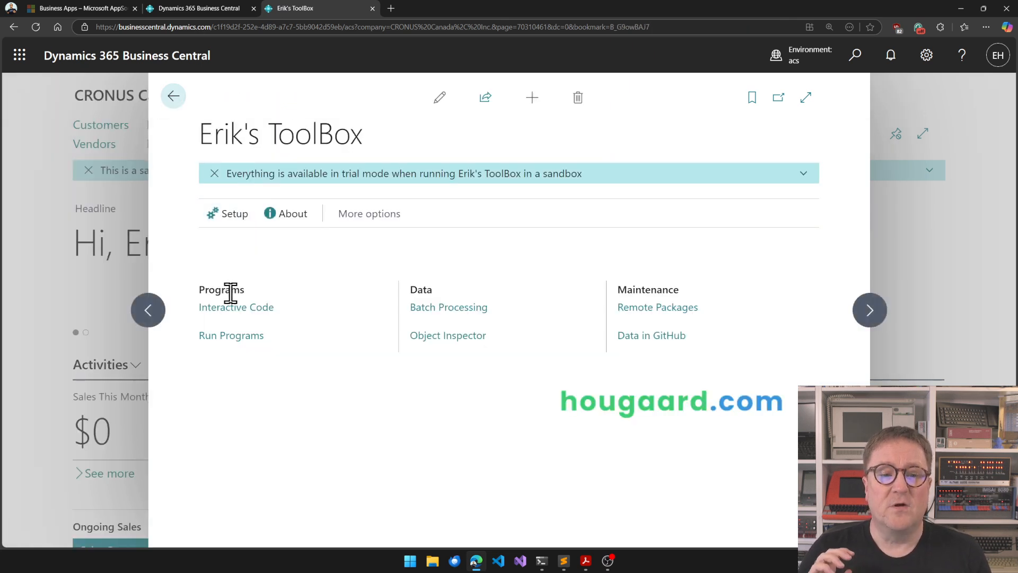
pyautogui.click(235, 307)
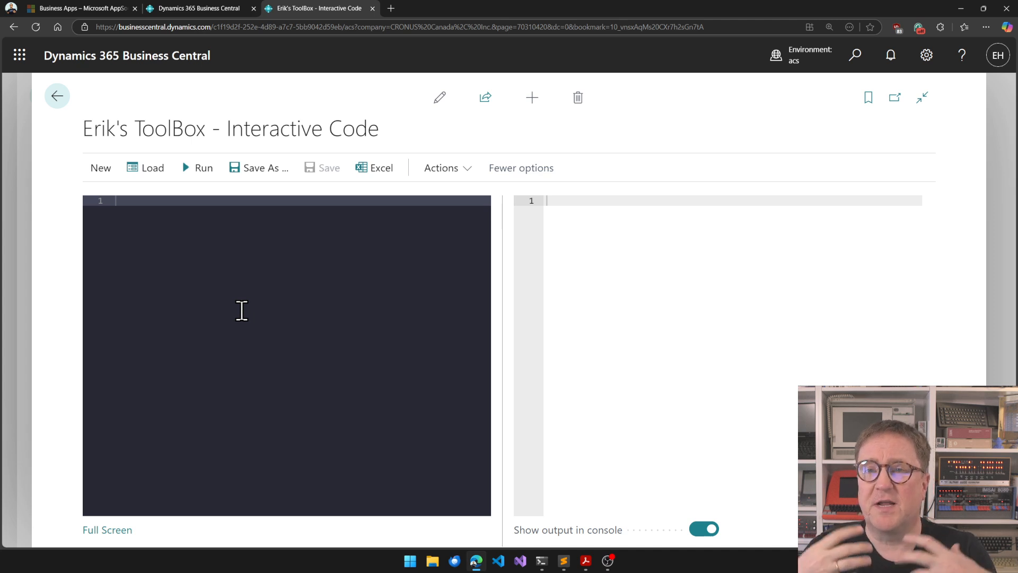
pyautogui.moveTo(68, 141)
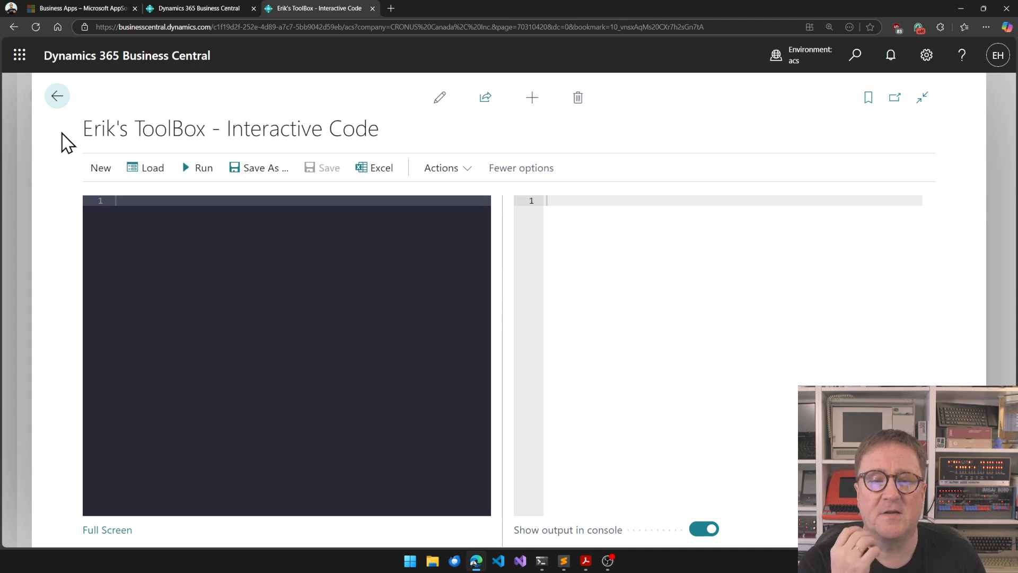
pyautogui.moveTo(58, 96)
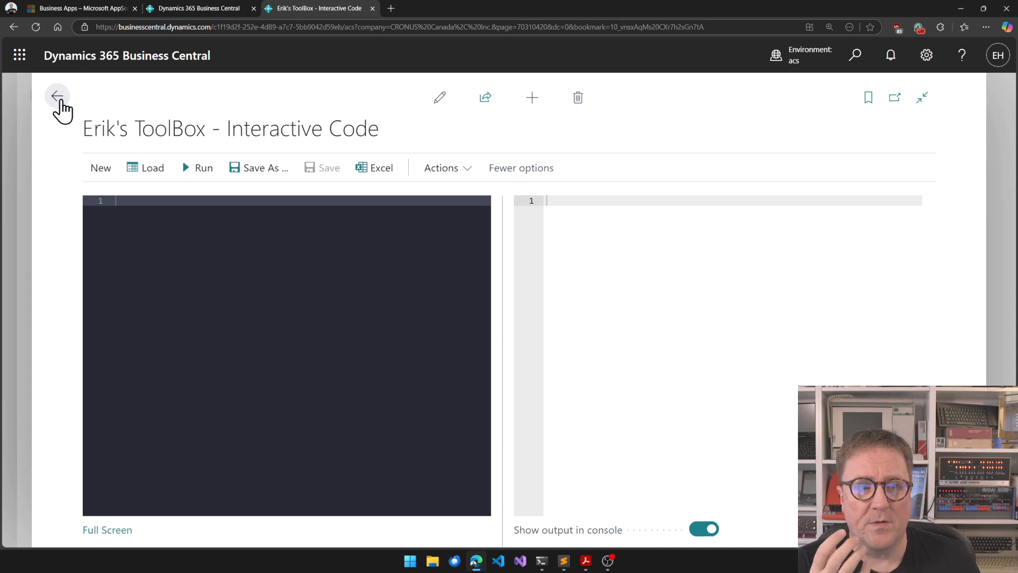
pyautogui.click(56, 96)
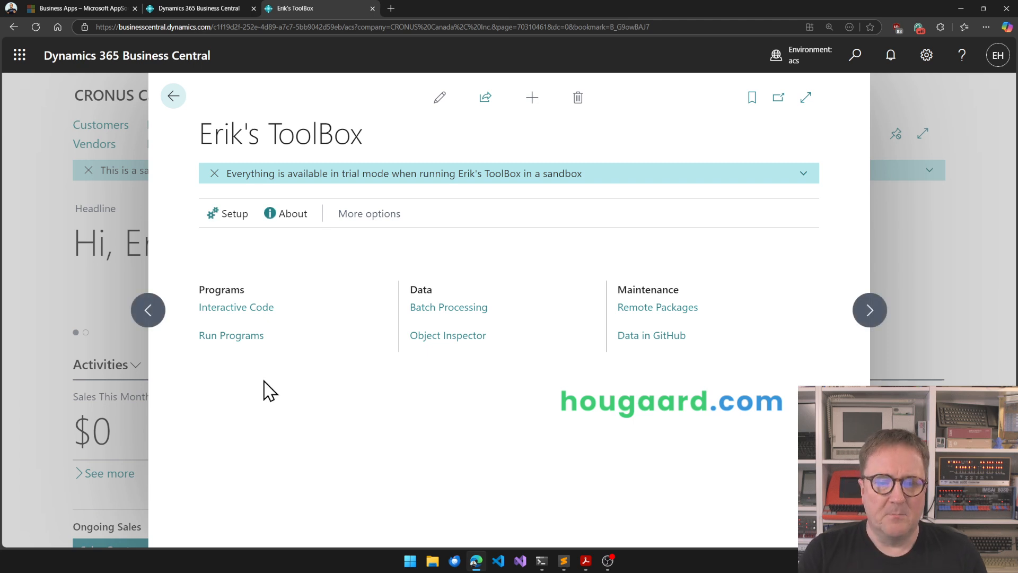
pyautogui.moveTo(499, 313)
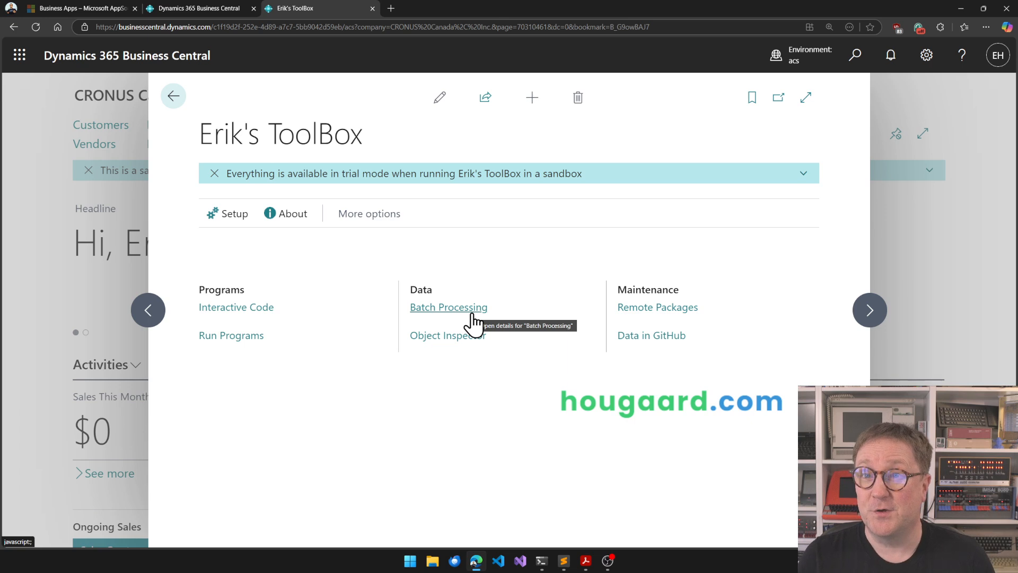
# Start a batch process on Customer Credit Limit (LCY) filtered to 10000|30000|50000
pyautogui.click(448, 307)
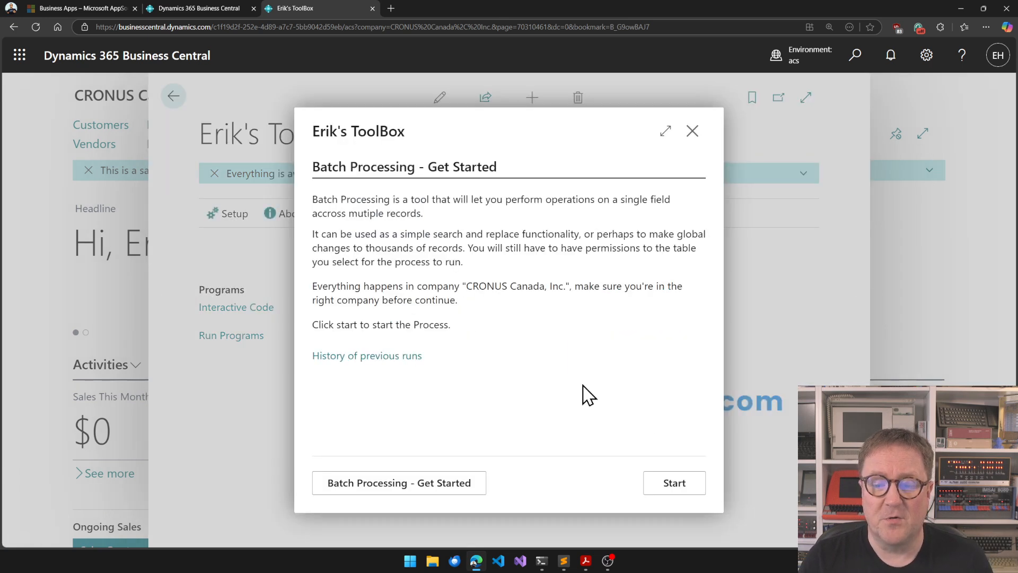
pyautogui.click(673, 483)
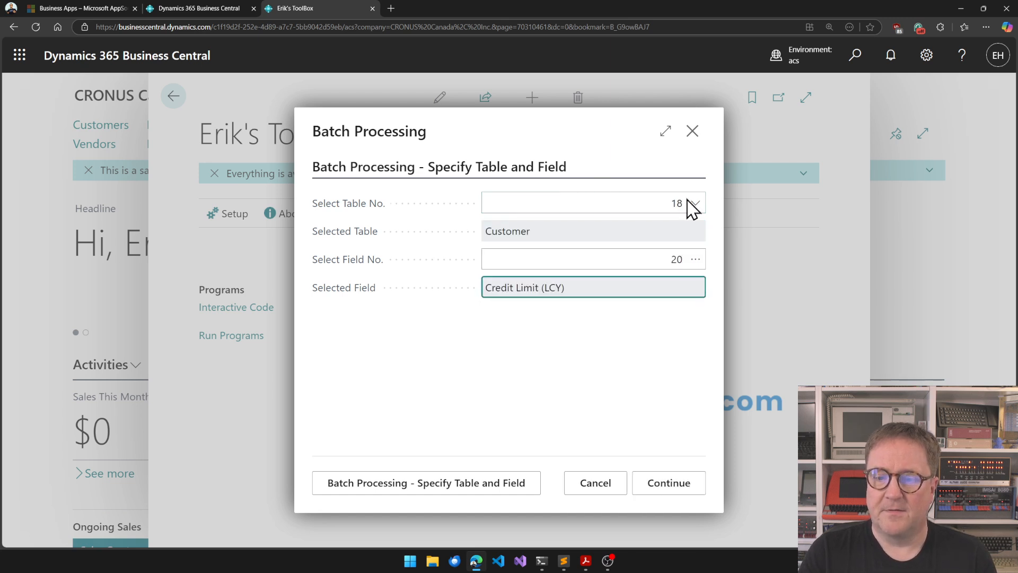
pyautogui.click(668, 483)
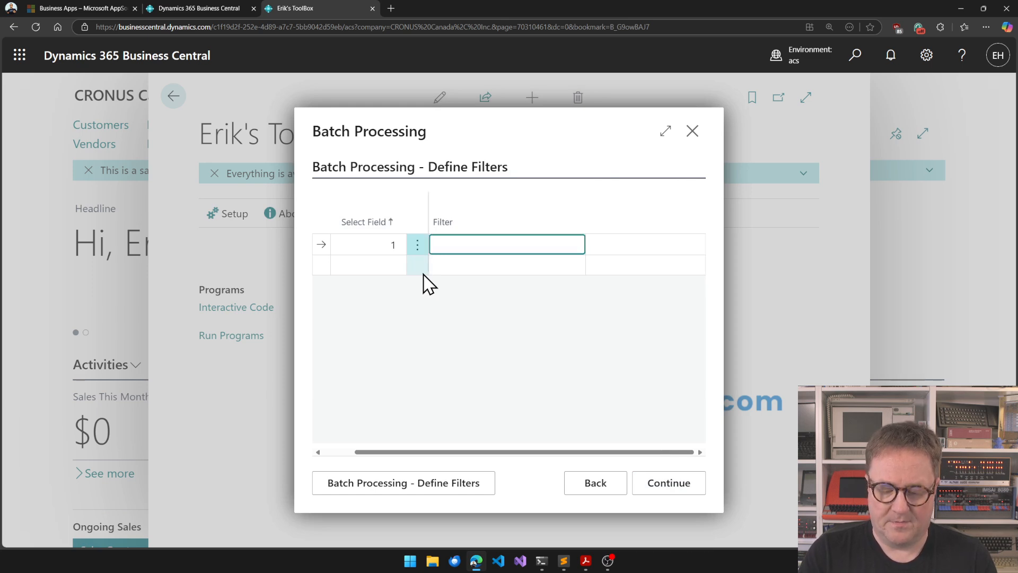
pyautogui.write('10000*')
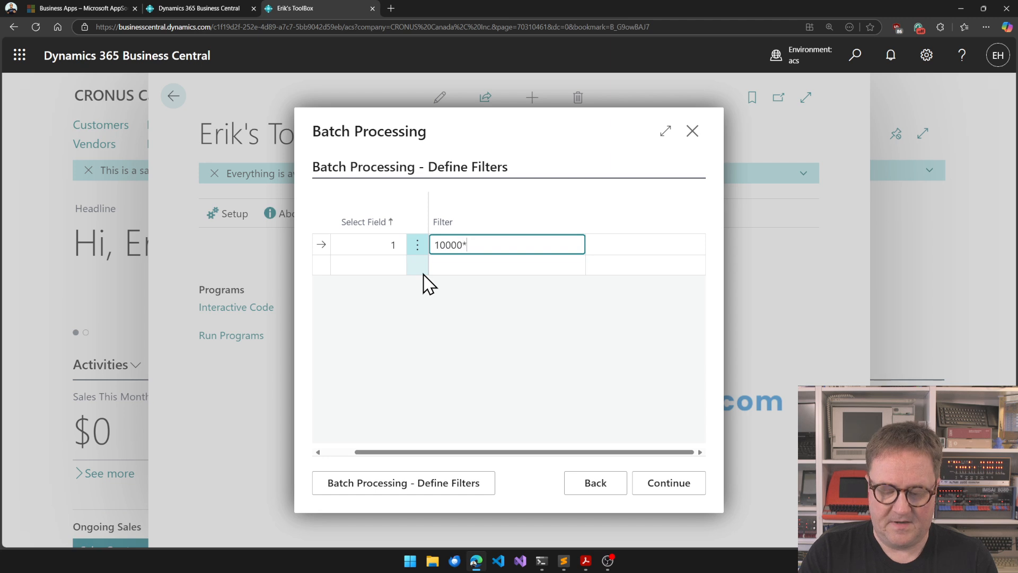
pyautogui.press('Backspace')
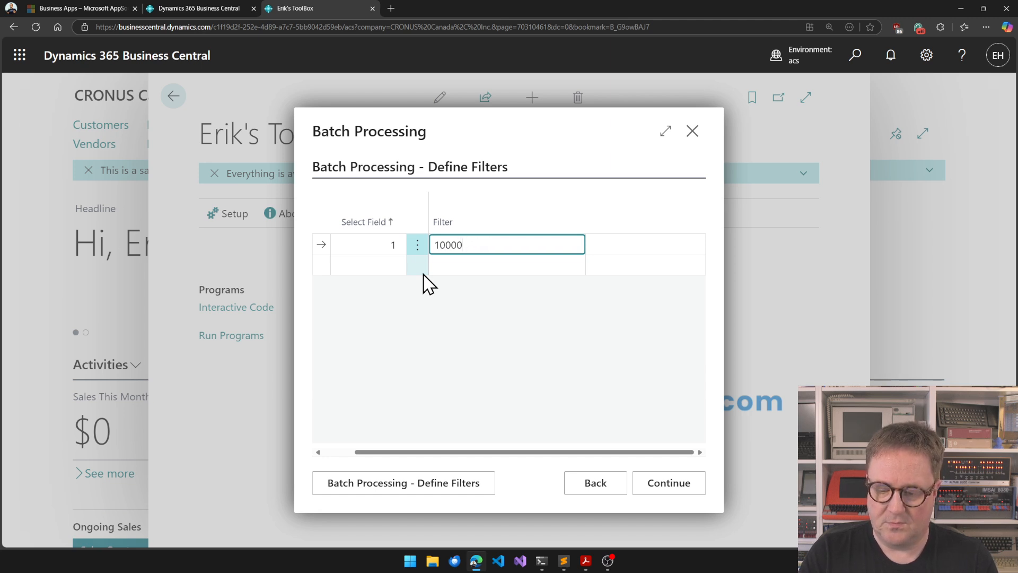
pyautogui.write('|30000')
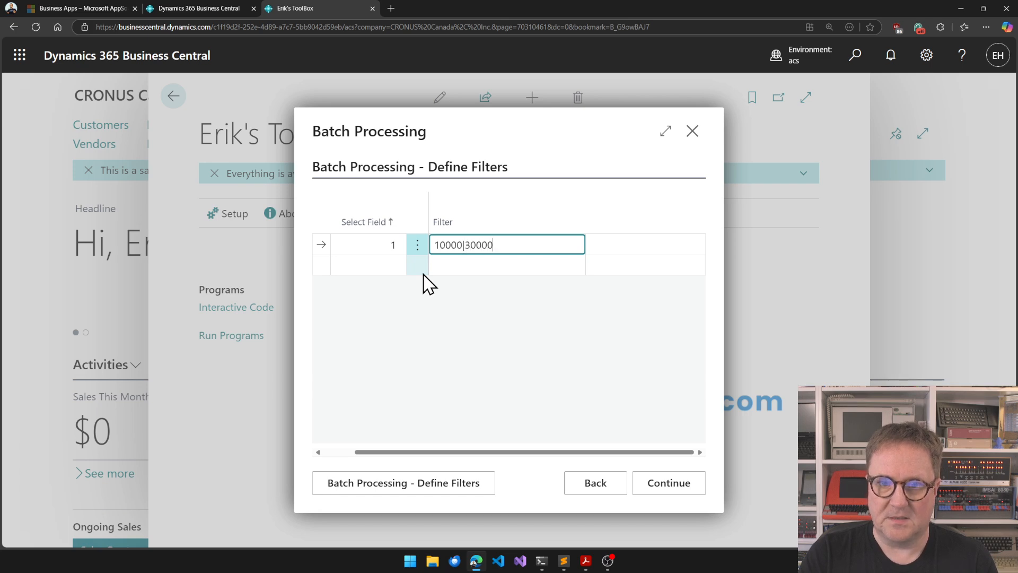
pyautogui.write('|50000')
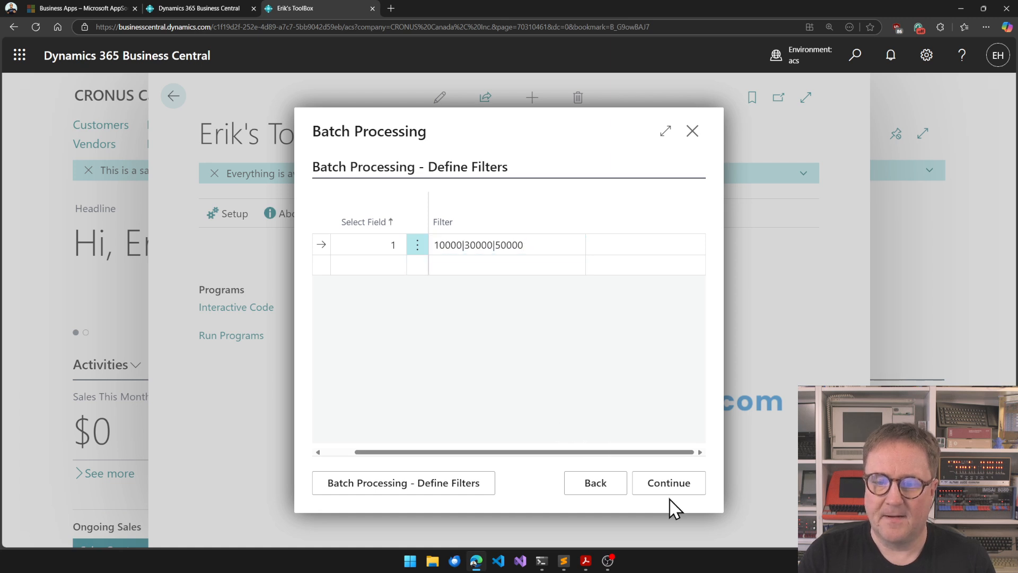
pyautogui.click(668, 483)
pyautogui.write('RE')
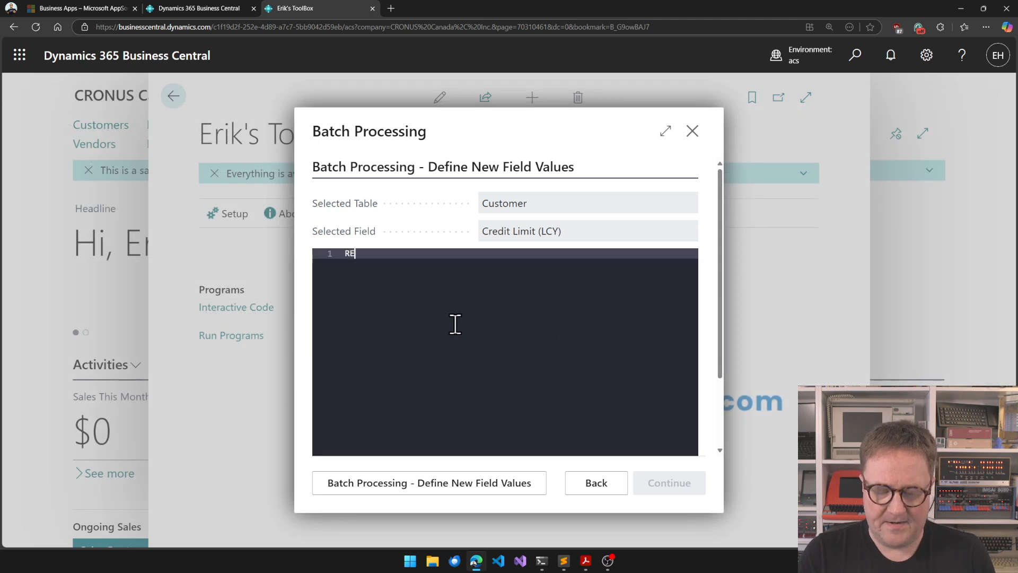
# Define the new value as Rec."Credit Limit (LCY)" * 1.13, previewing 50850.00
pyautogui.write('60000')
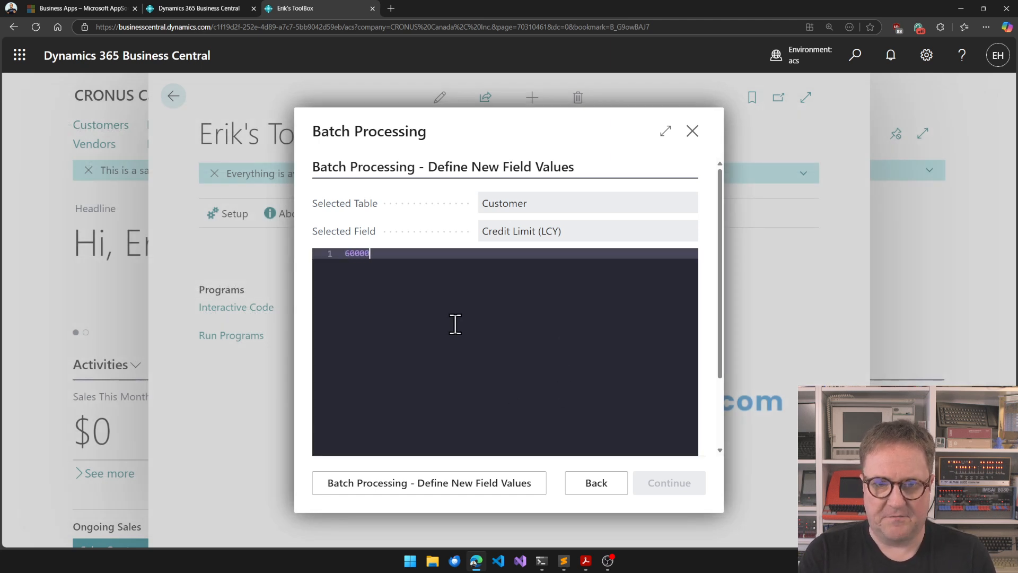
pyautogui.write('R')
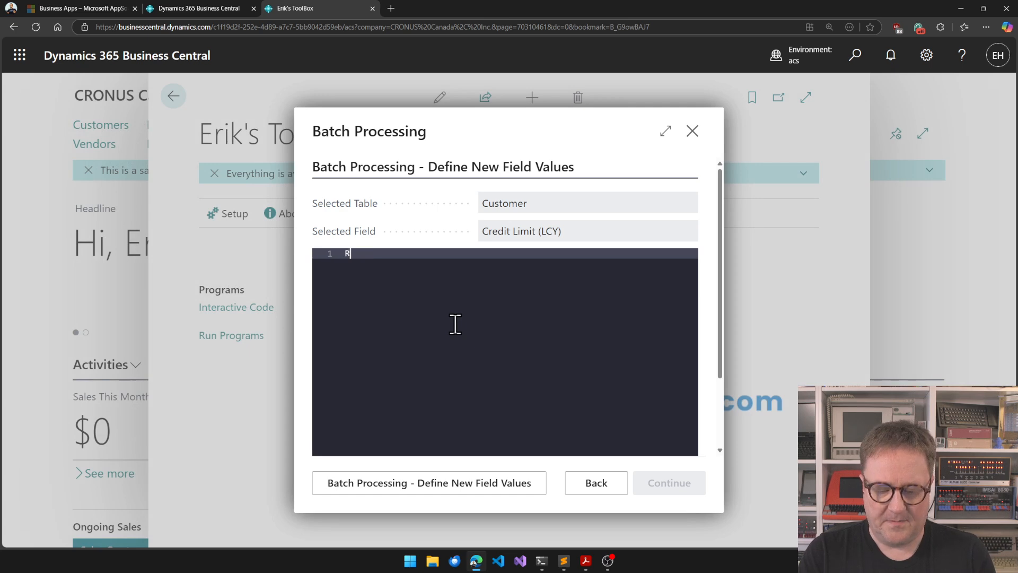
pyautogui.write('ec.c')
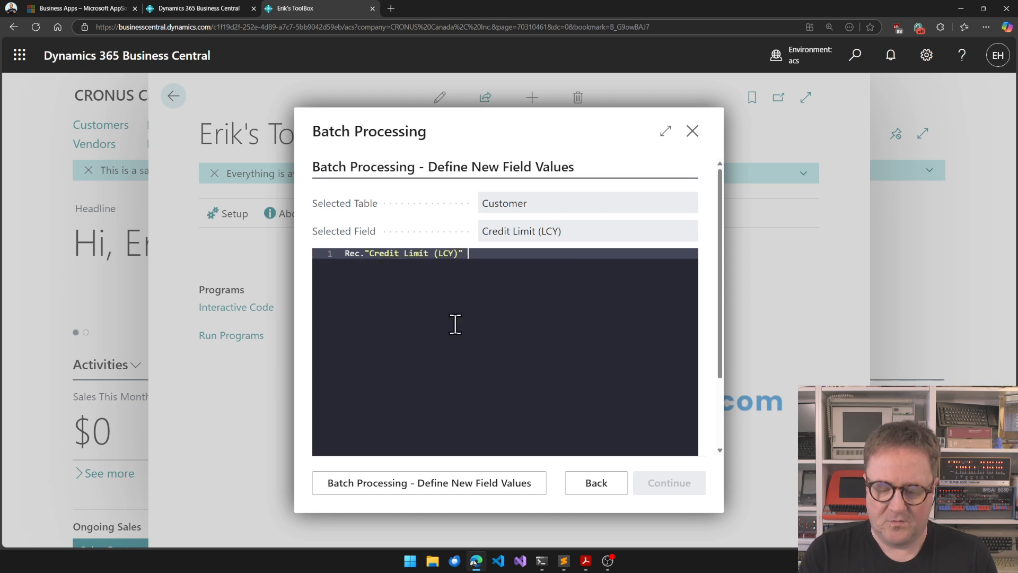
pyautogui.write('*')
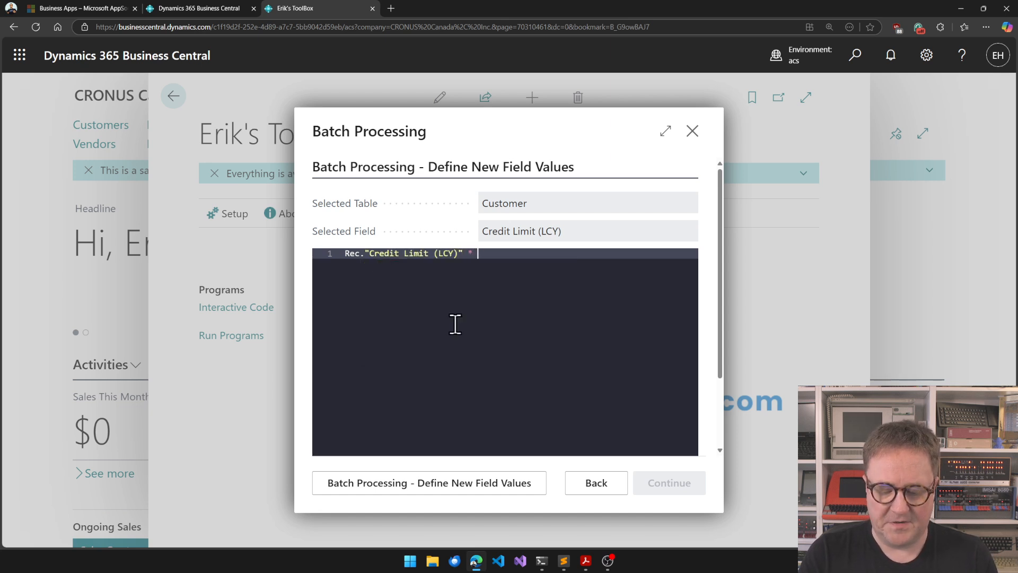
pyautogui.write('1.13')
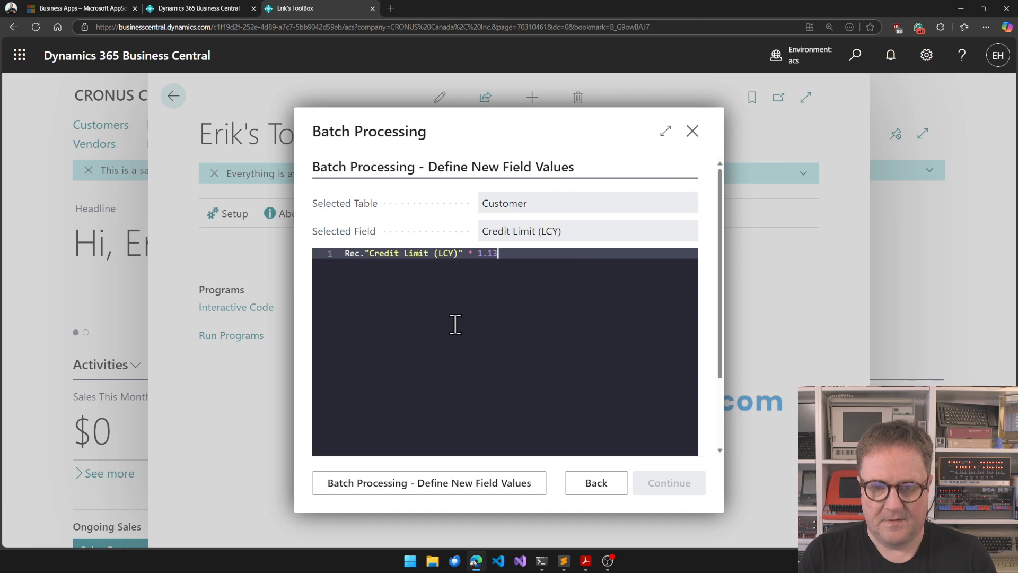
pyautogui.moveTo(543, 412)
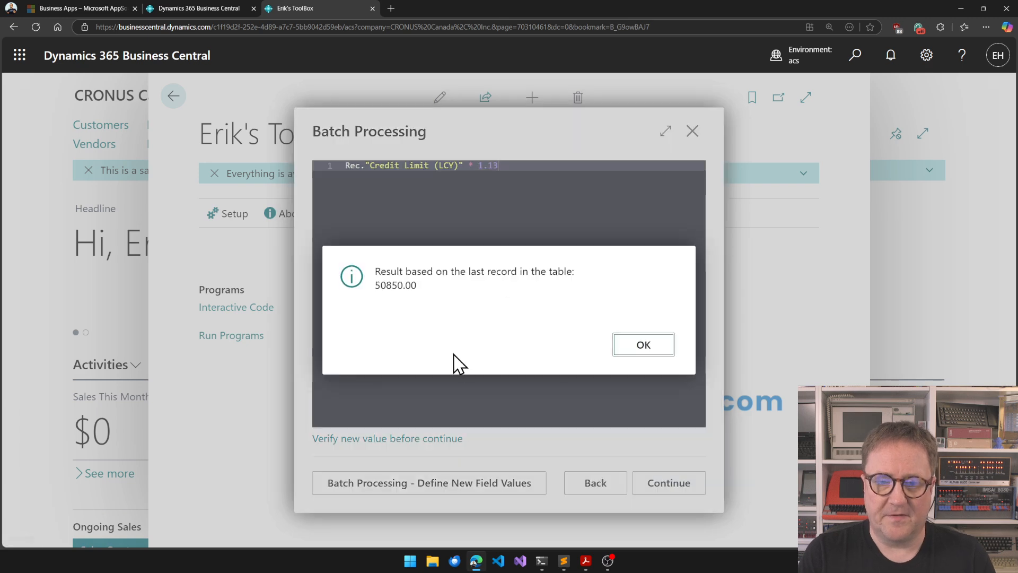
pyautogui.click(643, 343)
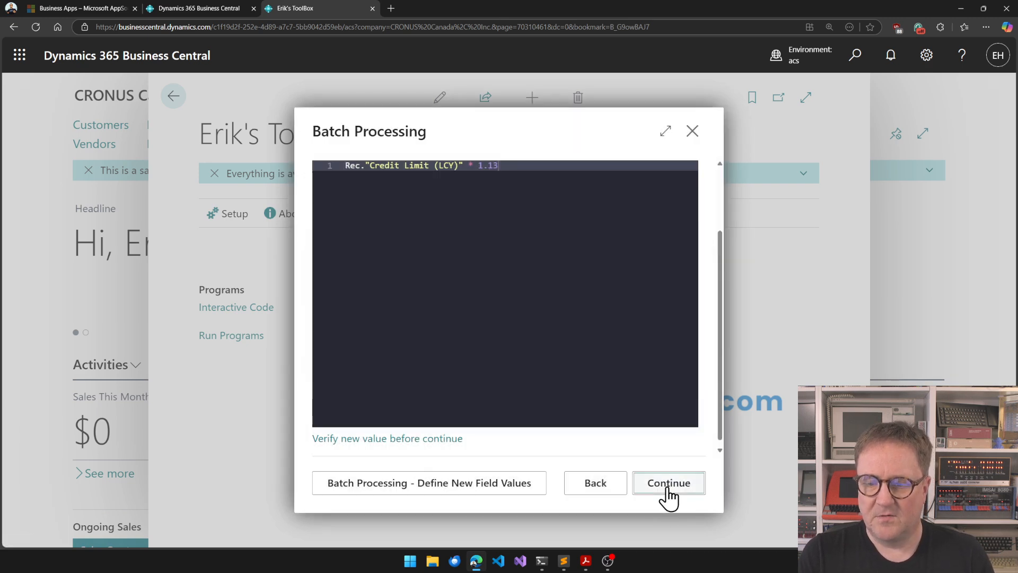
pyautogui.click(668, 483)
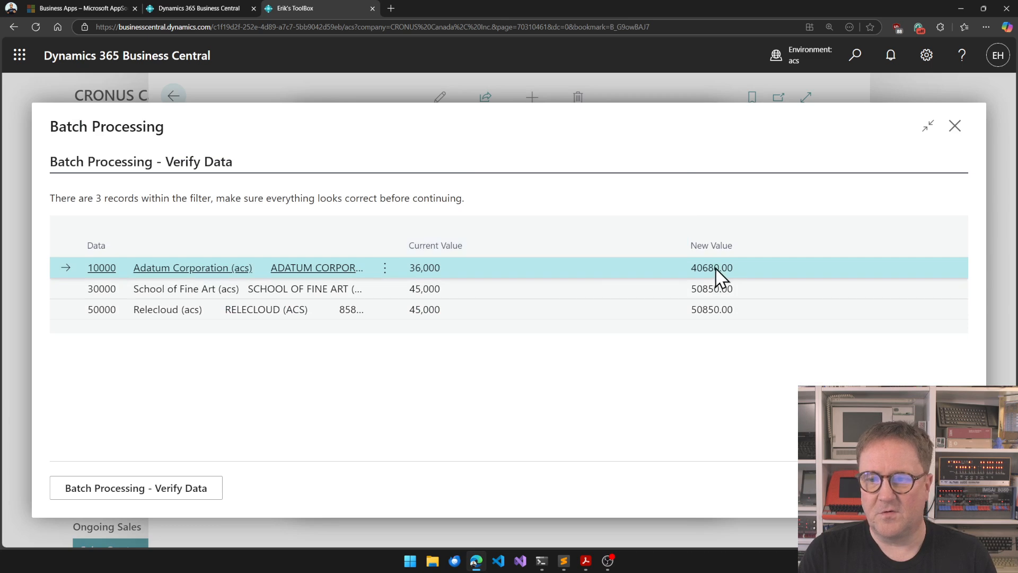
pyautogui.moveTo(422, 328)
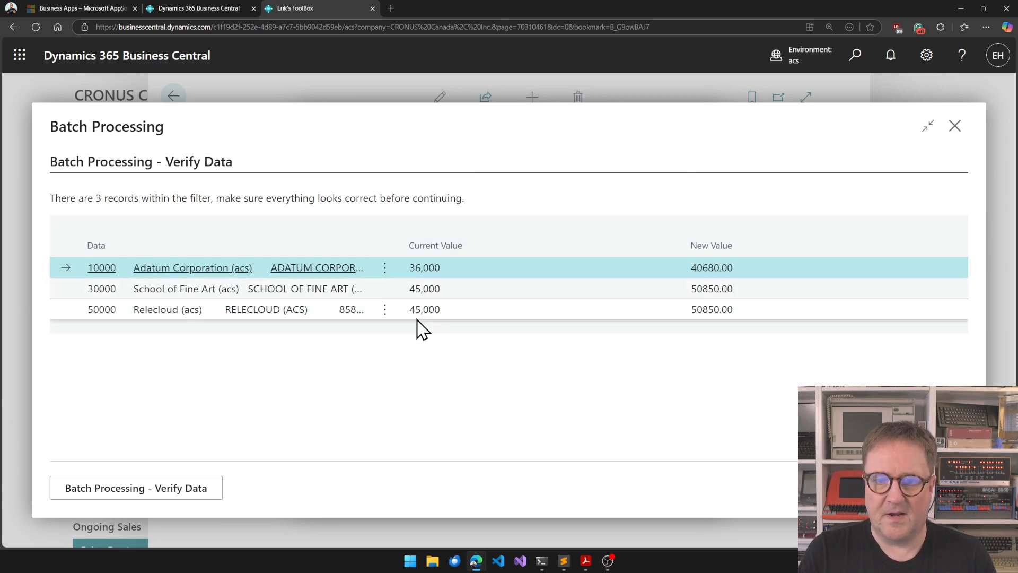
# Execute the credit limit update on the 3 customers and acknowledge completion
pyautogui.click(136, 488)
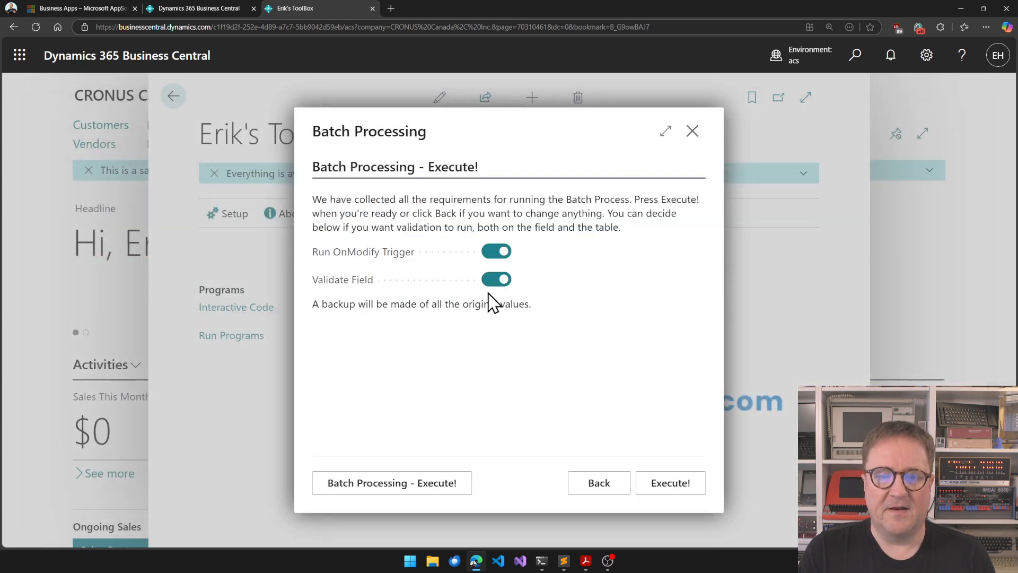
pyautogui.click(670, 482)
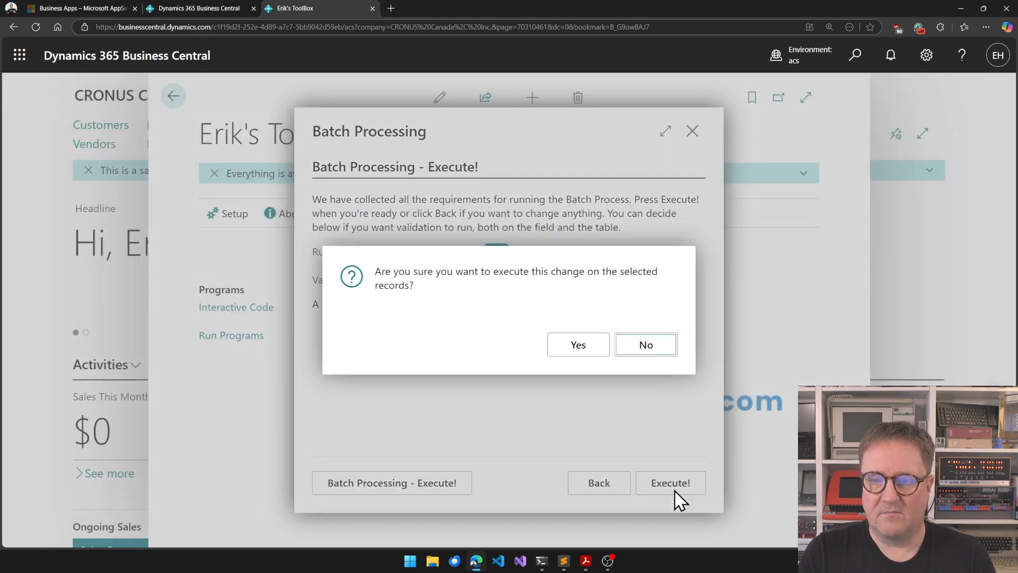
pyautogui.click(577, 344)
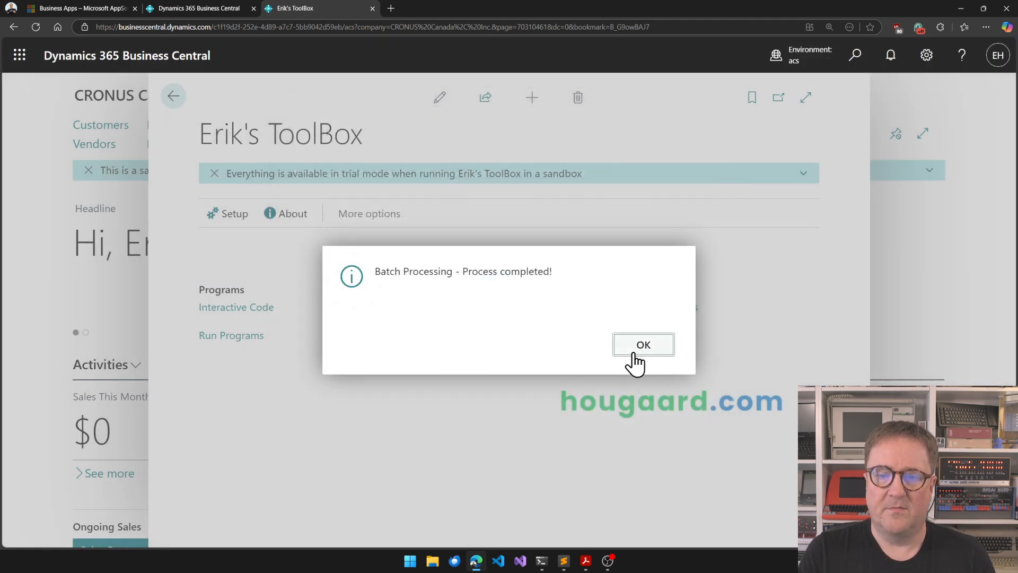
pyautogui.click(643, 344)
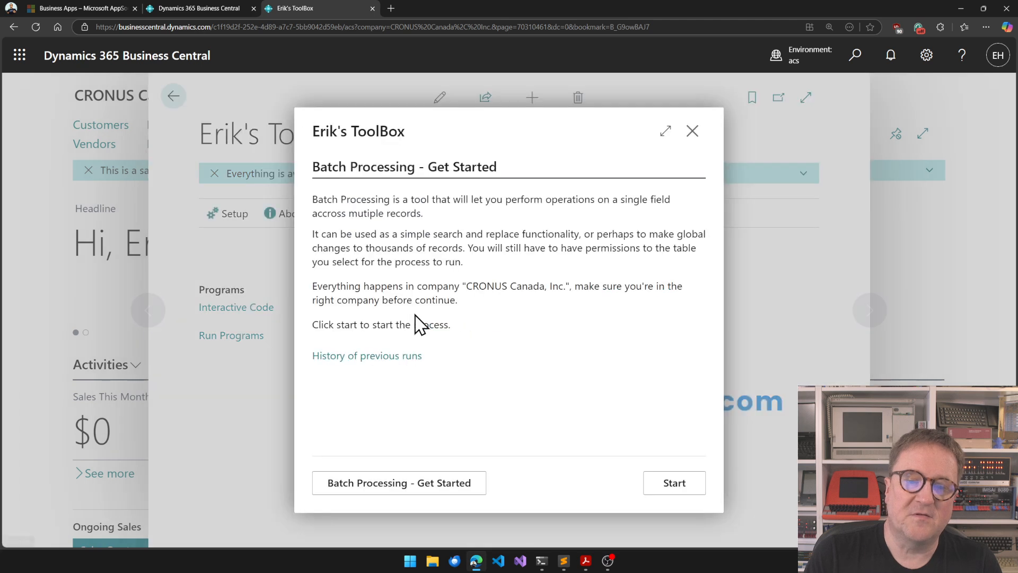
# Review the batch run history entry showing 3 records modified
pyautogui.click(367, 355)
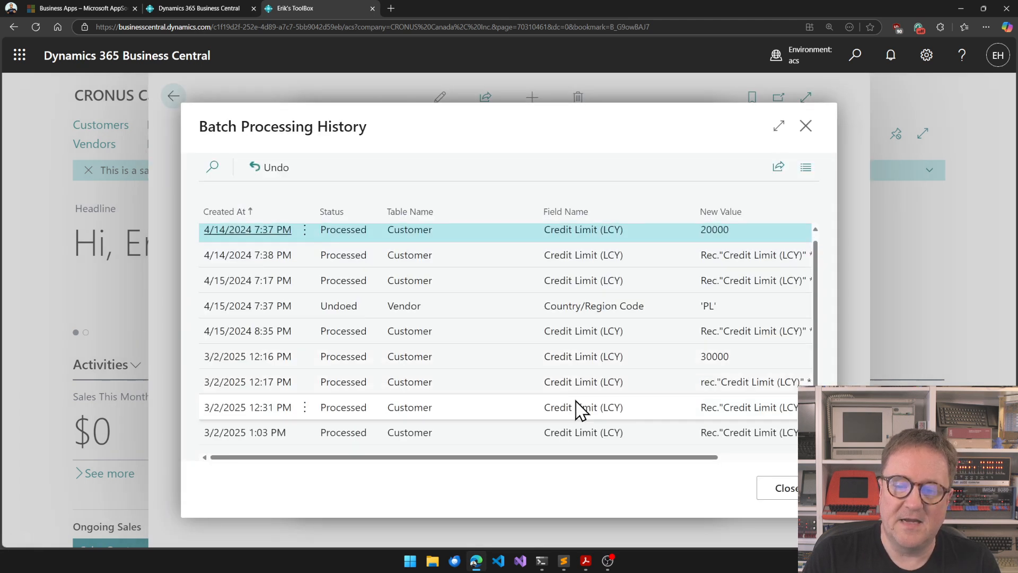
pyautogui.hscroll(3)
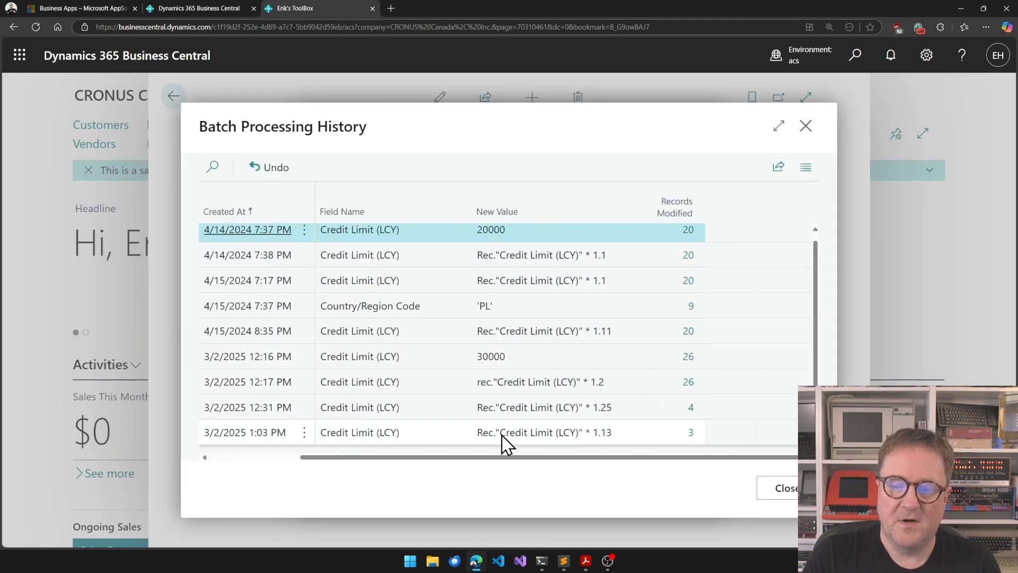
pyautogui.click(359, 432)
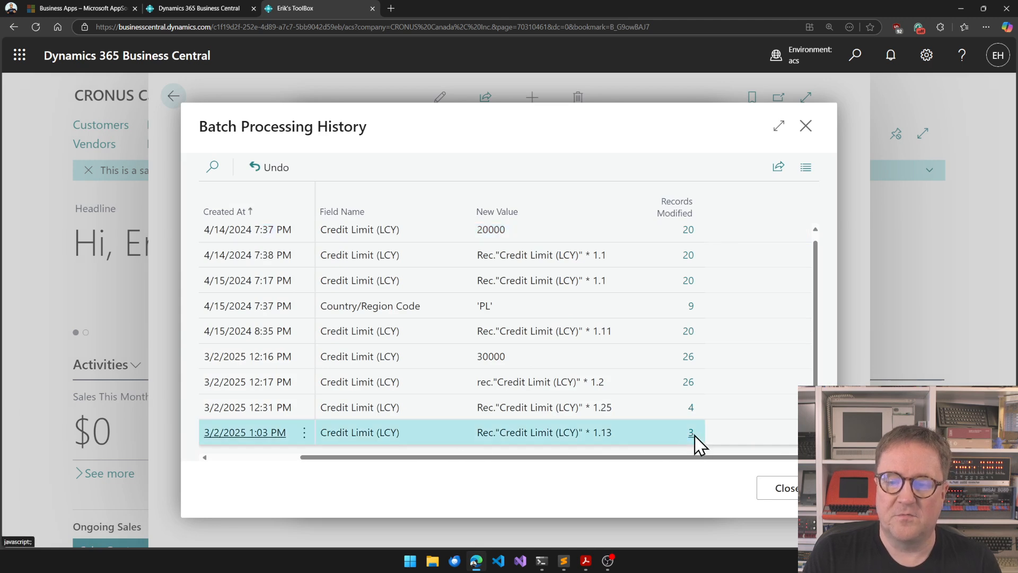
pyautogui.click(691, 432)
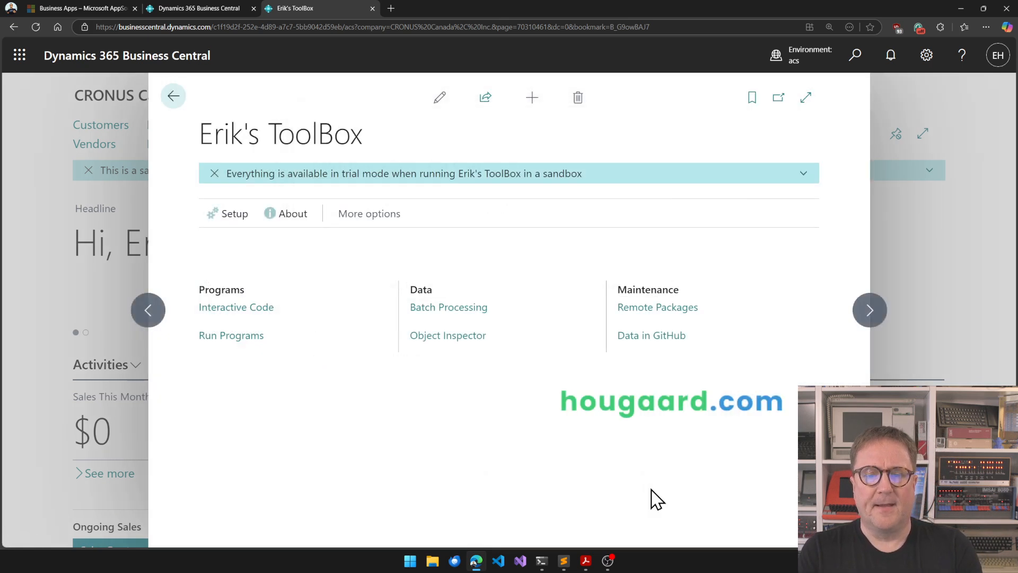
# Run the Payment Terms table from the Object Inspector, accepting the experimental warning
pyautogui.click(448, 335)
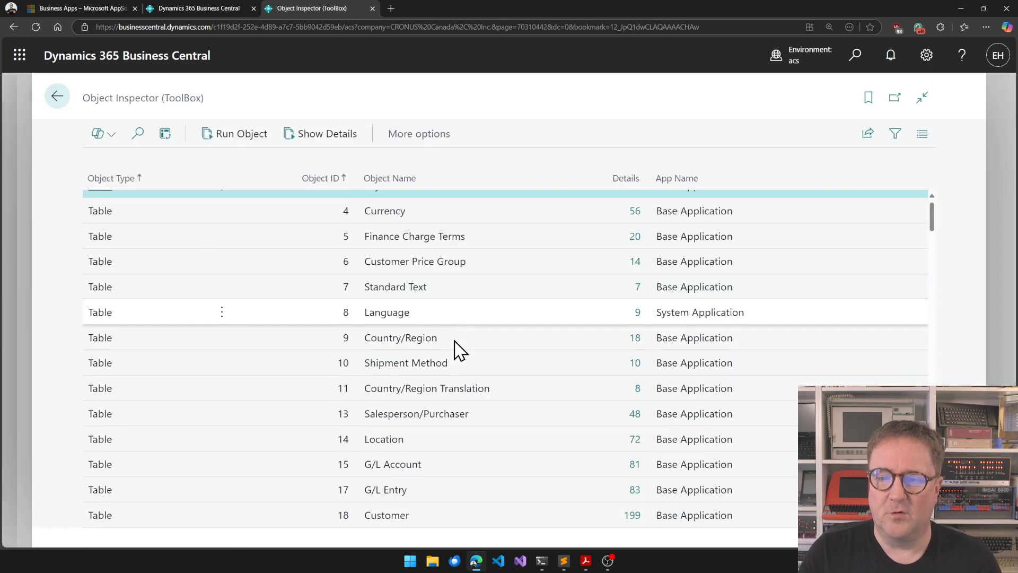
pyautogui.scroll(3)
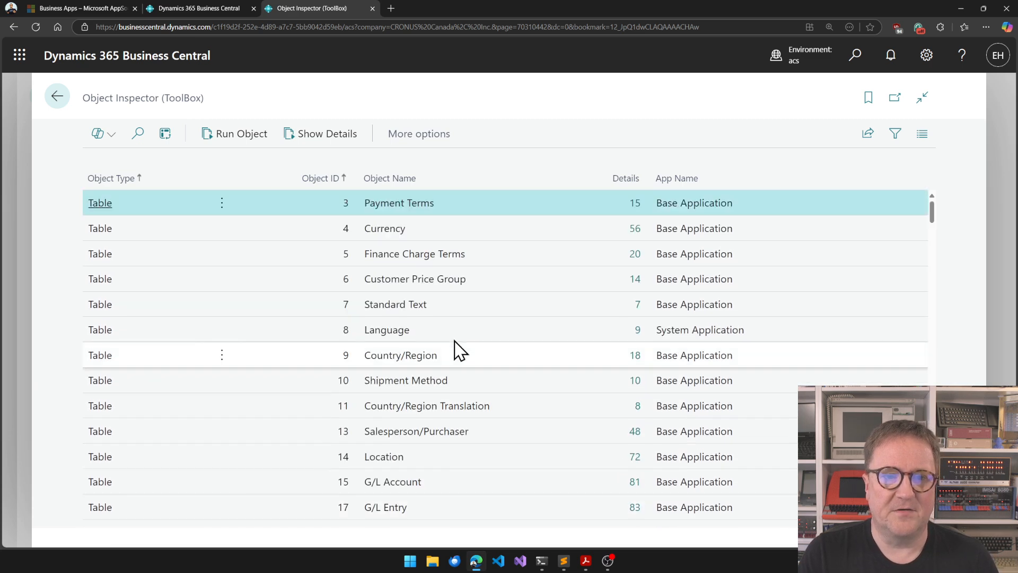
pyautogui.moveTo(407, 380)
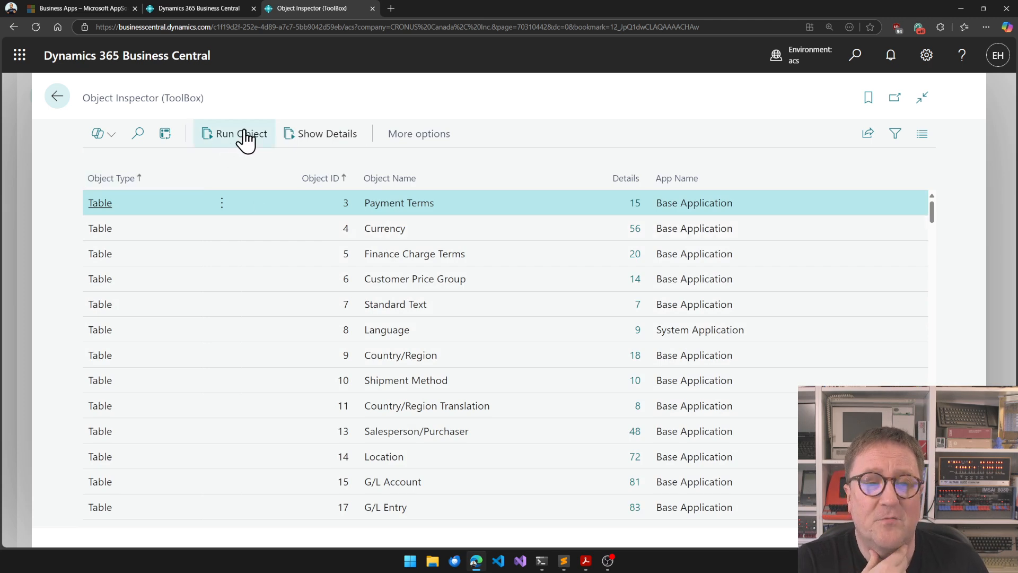
pyautogui.click(241, 133)
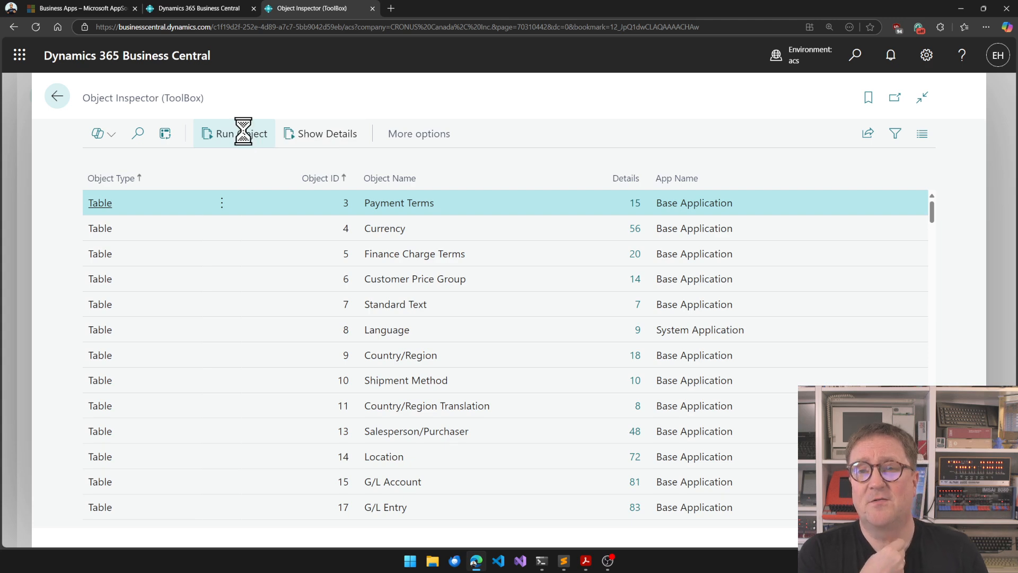
pyautogui.click(233, 134)
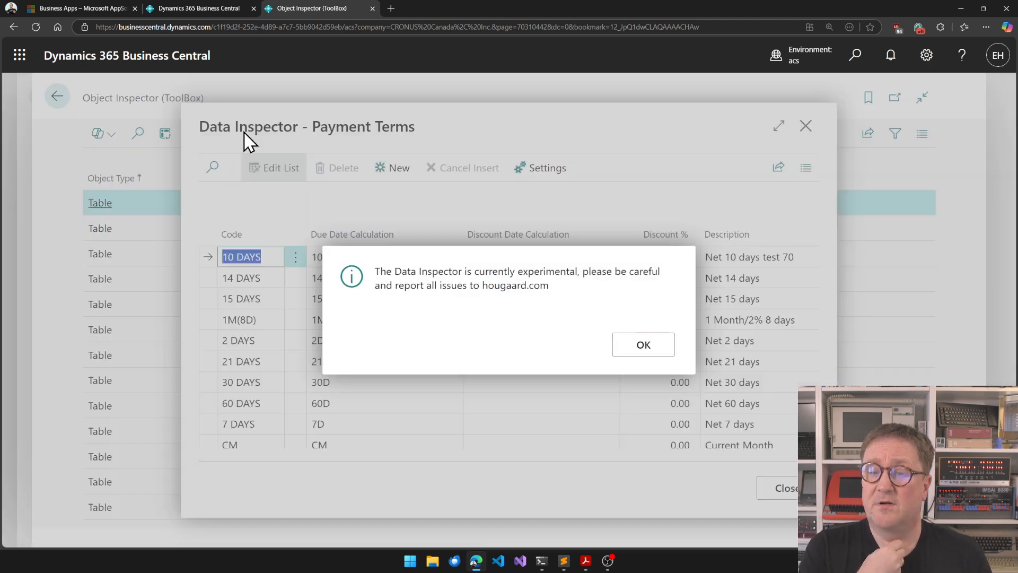
pyautogui.click(642, 344)
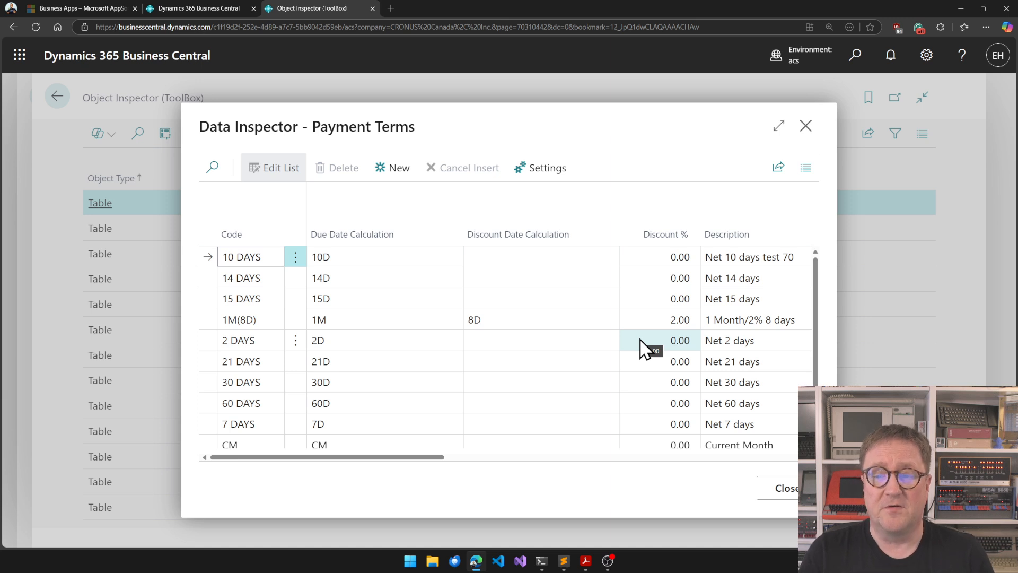
# Change the 10 DAYS description to 'Net 10 days test 75' and return to the ToolBox start page
pyautogui.hscroll(3)
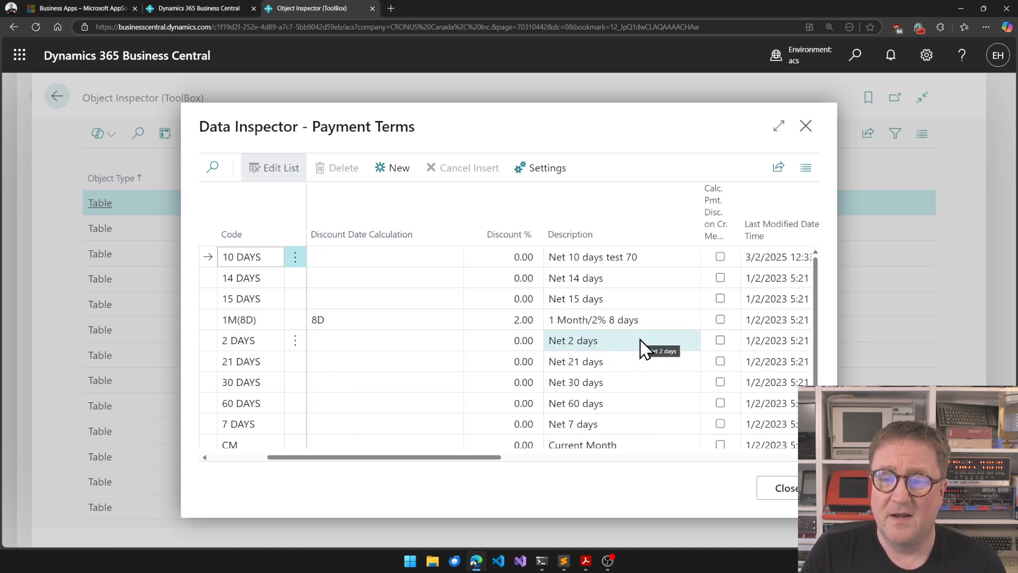
pyautogui.click(623, 257)
pyautogui.write('5')
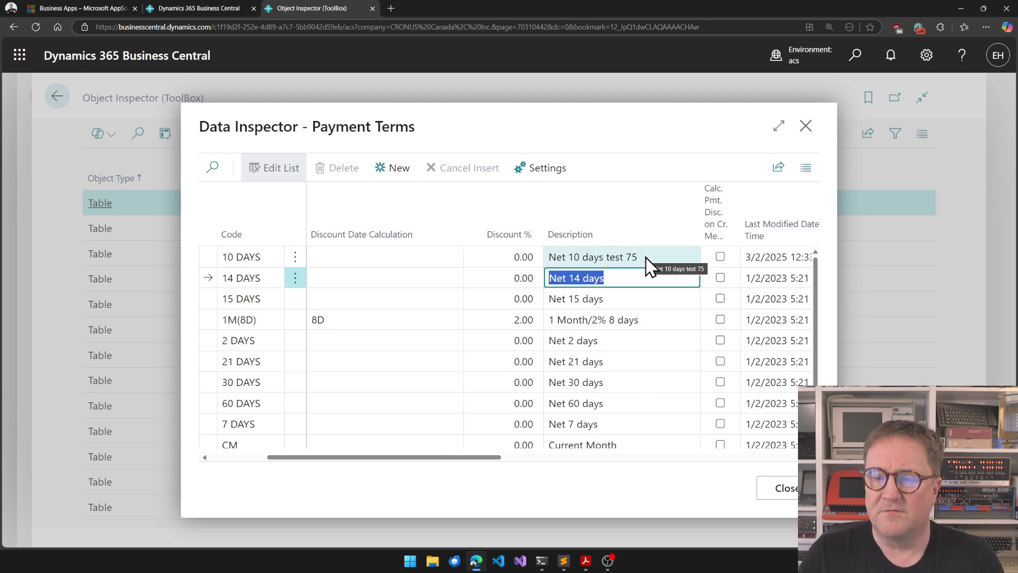
pyautogui.moveTo(743, 478)
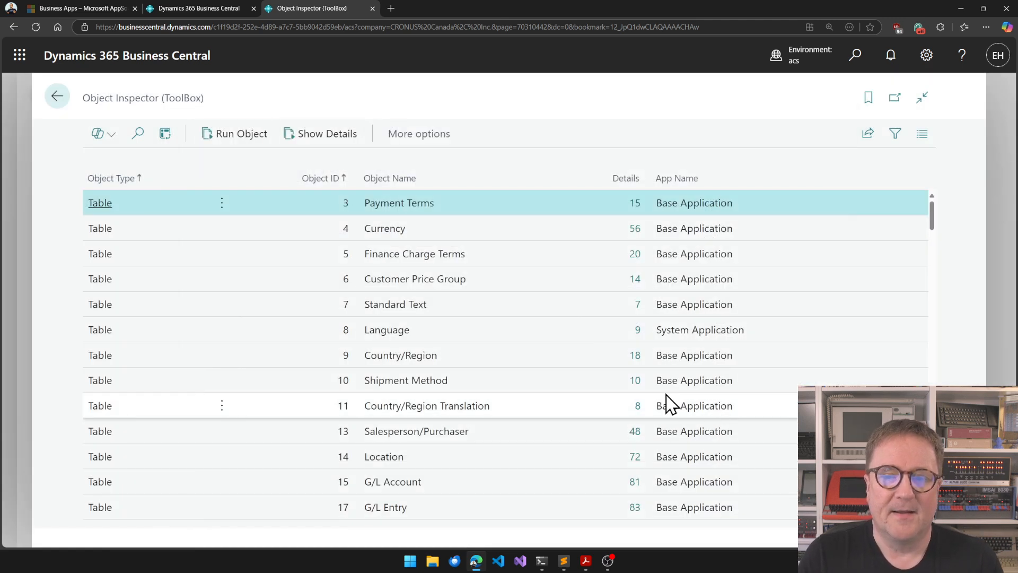
pyautogui.click(56, 95)
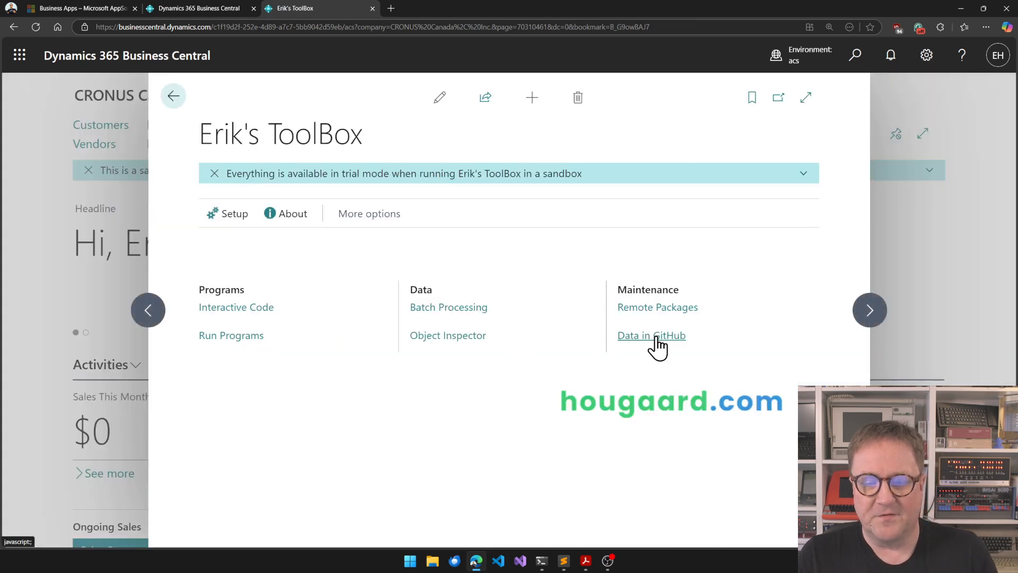
pyautogui.moveTo(651, 336)
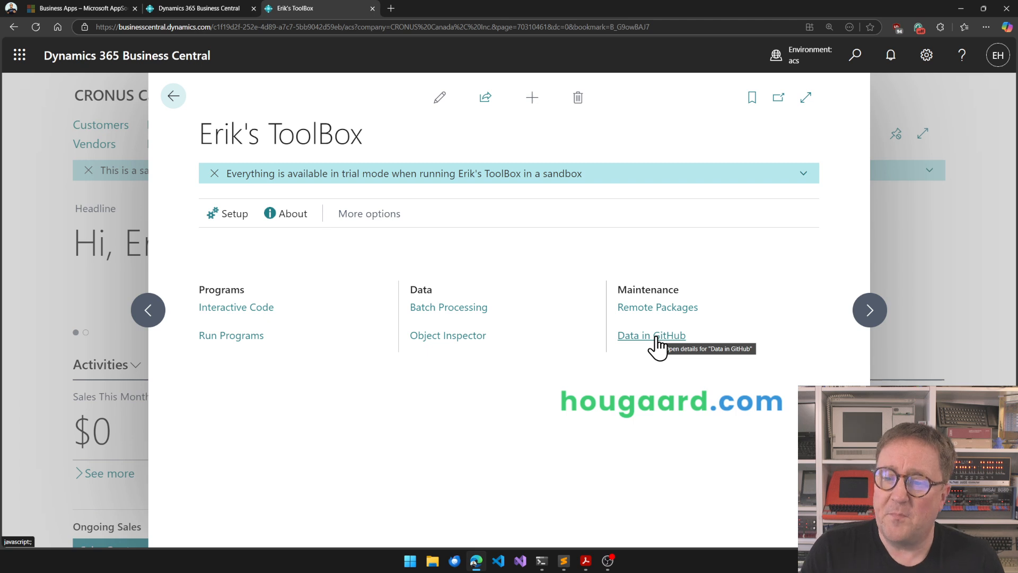
# Open the DEV24 remote package card listing the G/L Account table from dev24
pyautogui.click(657, 308)
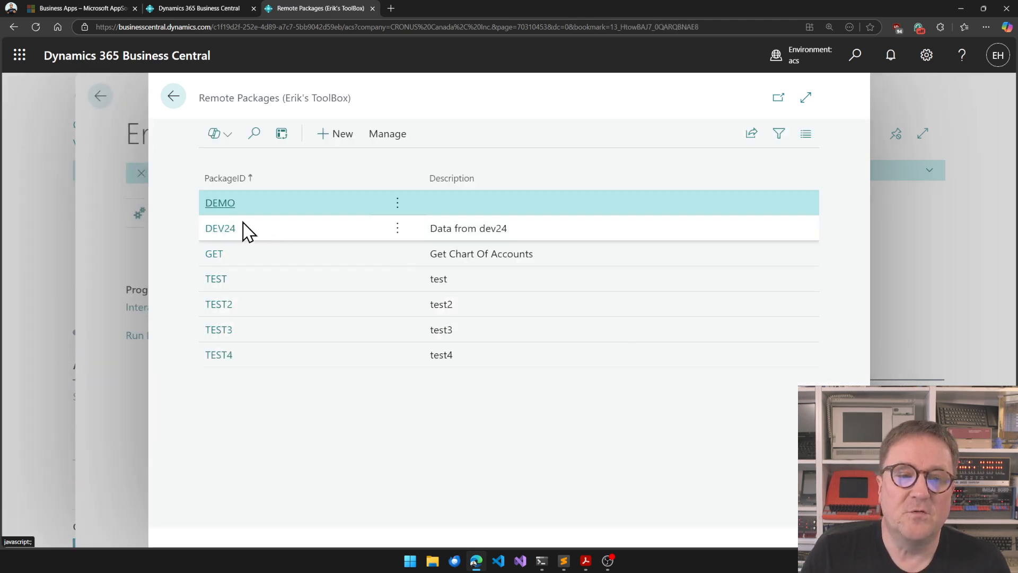
pyautogui.click(221, 228)
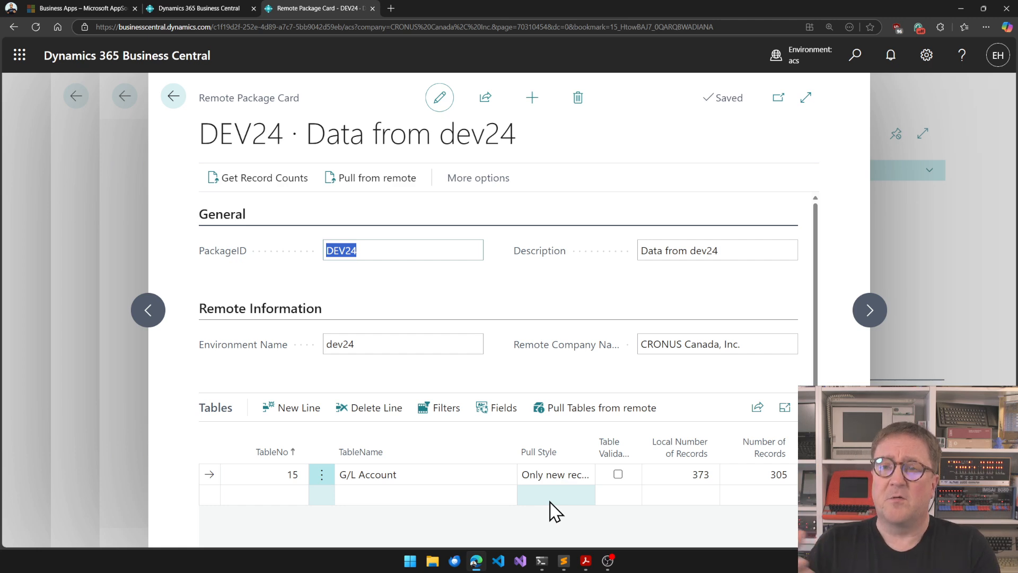
pyautogui.moveTo(348, 293)
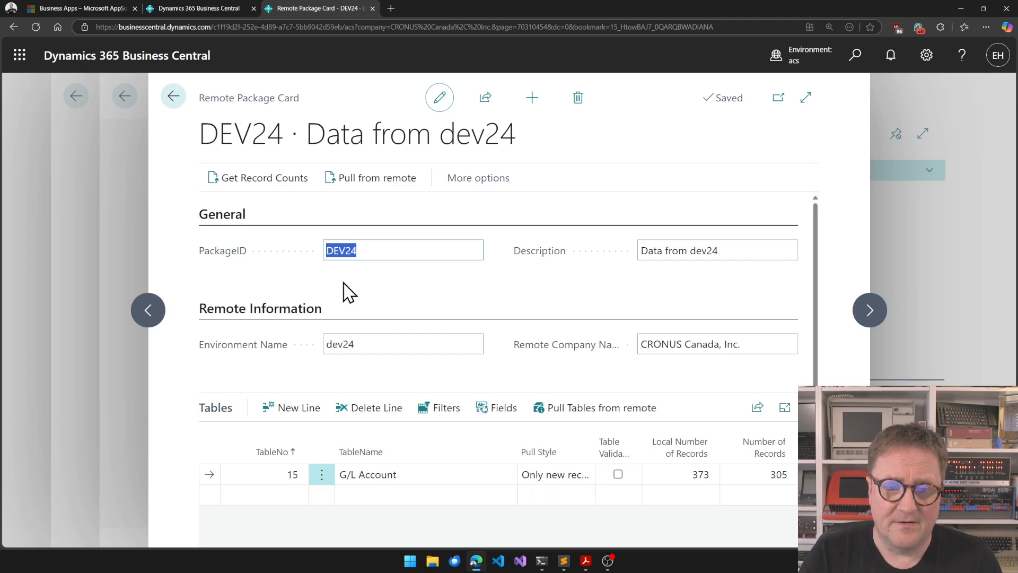
pyautogui.moveTo(419, 302)
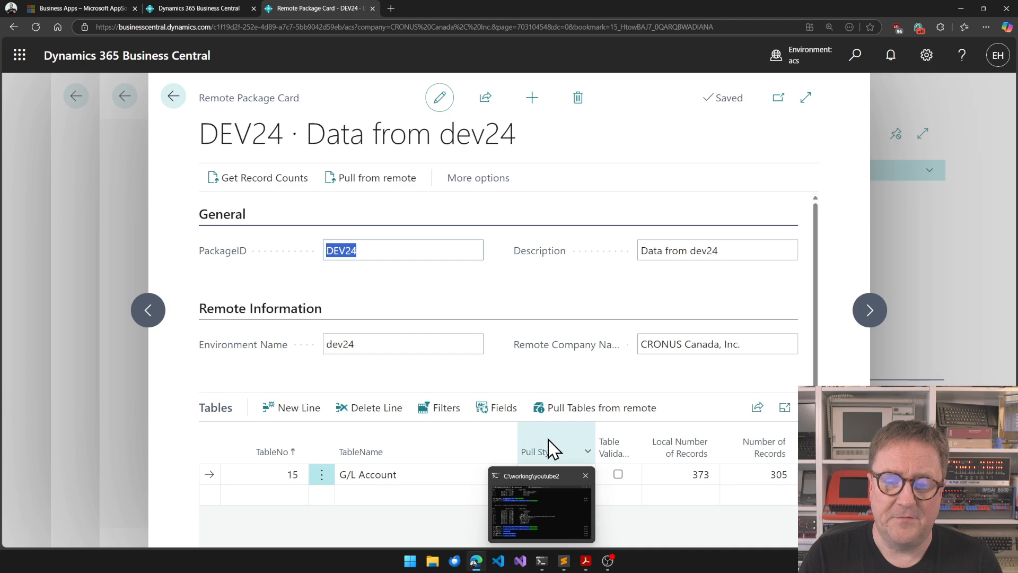
pyautogui.moveTo(565, 344)
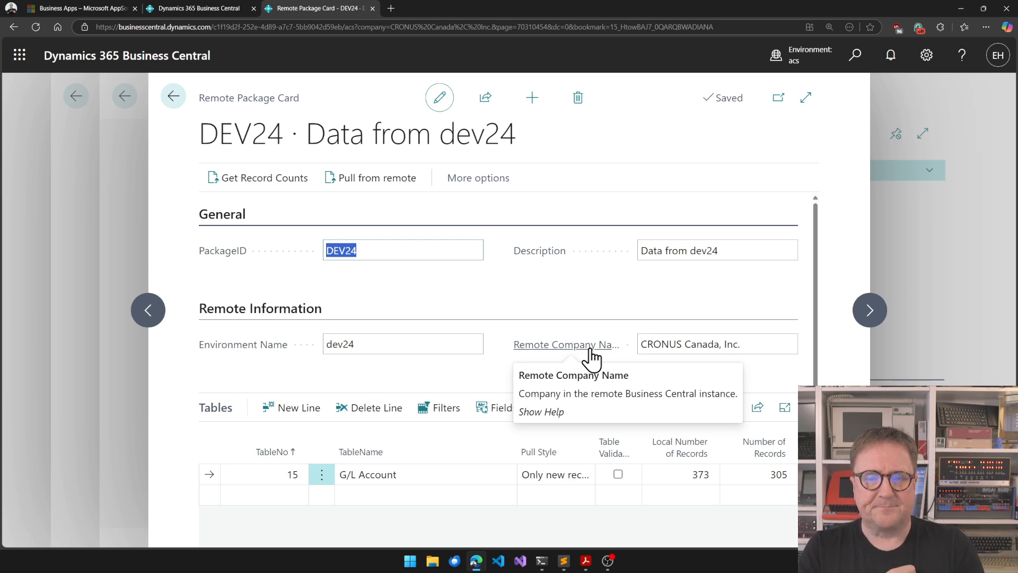
pyautogui.moveTo(592, 359)
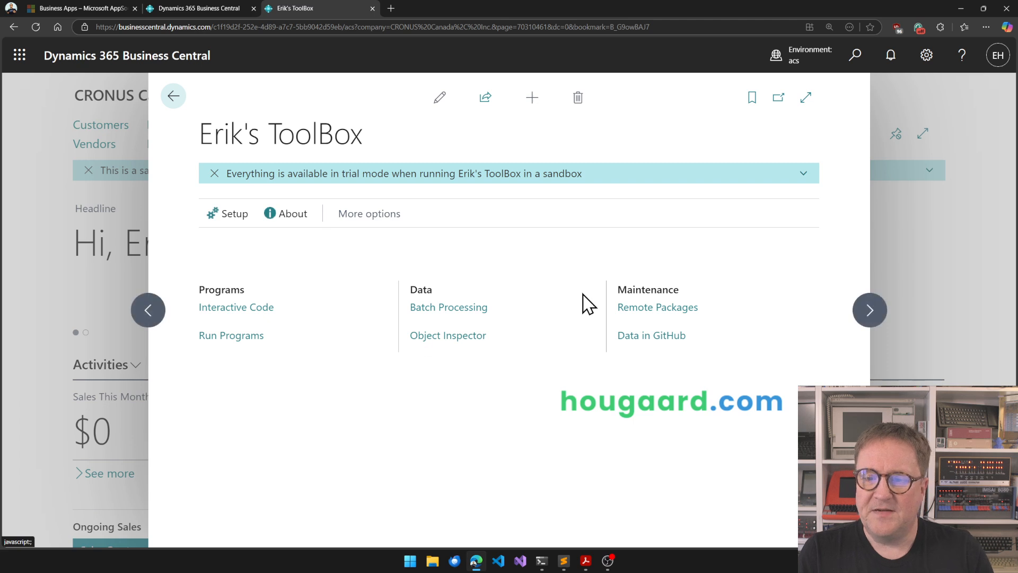
pyautogui.moveTo(652, 335)
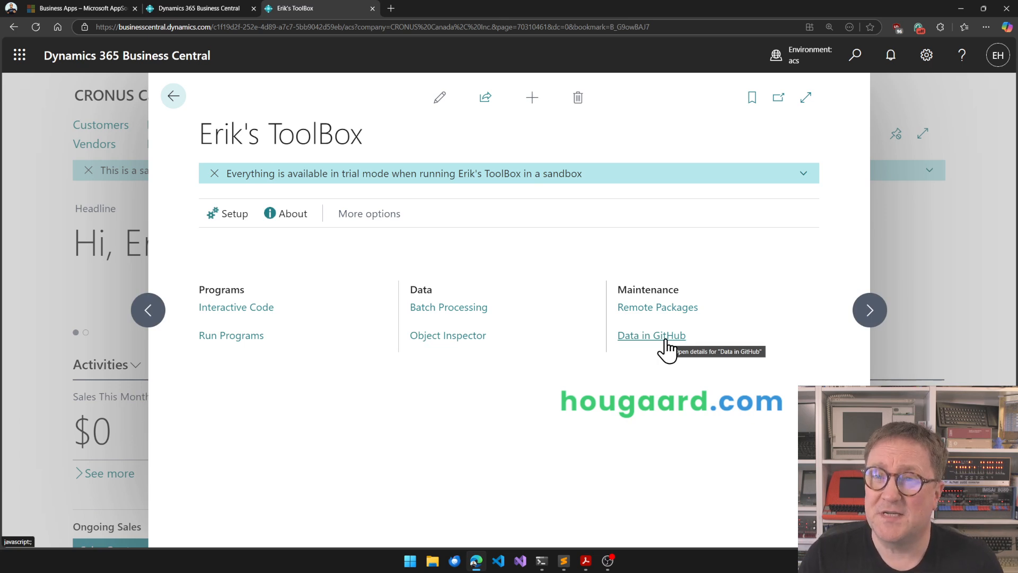
# Review the demodata2 prod, UAT and main branches in Data in GitHub
pyautogui.click(650, 335)
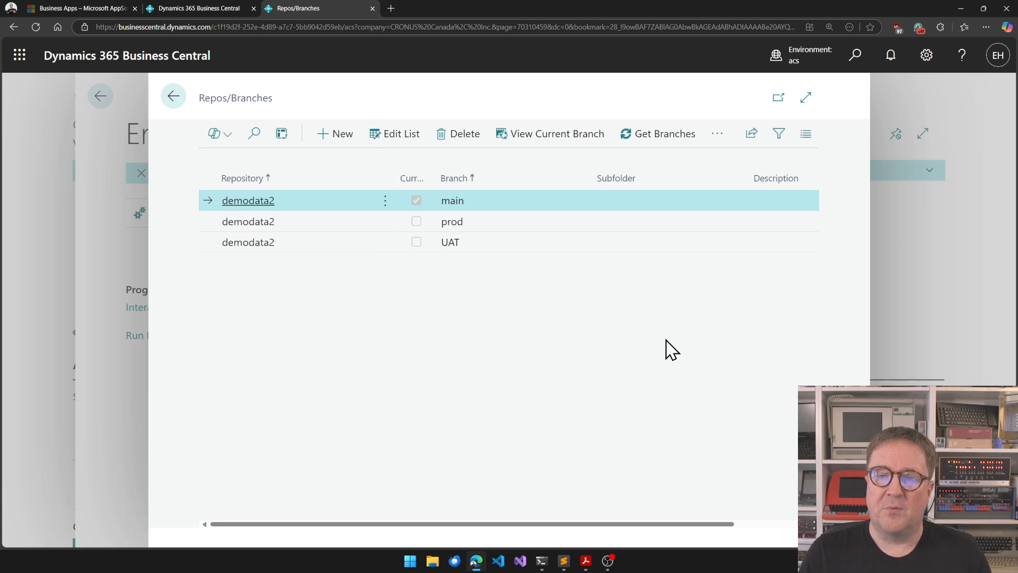
pyautogui.moveTo(453, 208)
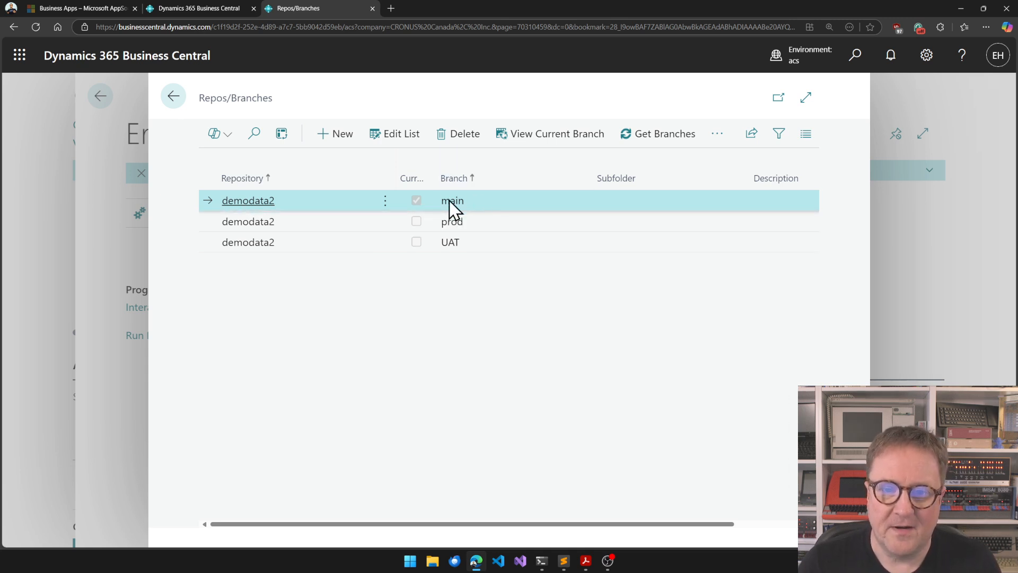
pyautogui.moveTo(474, 206)
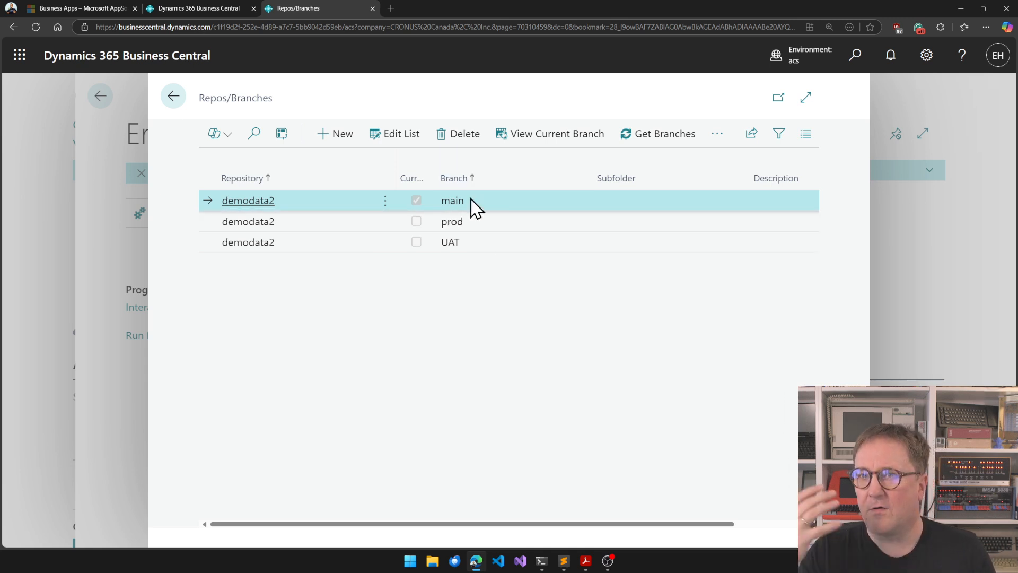
pyautogui.click(452, 221)
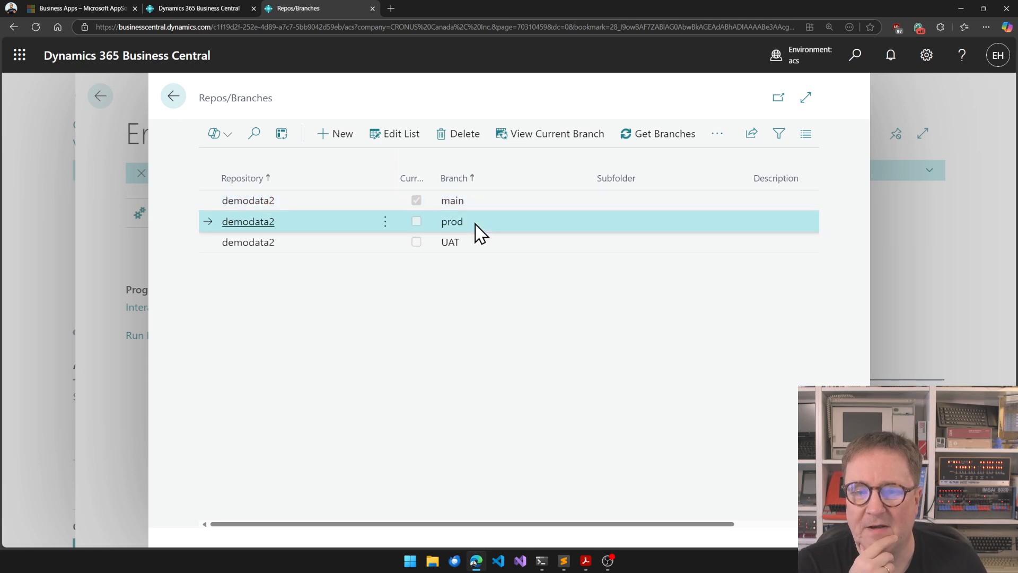
pyautogui.moveTo(480, 250)
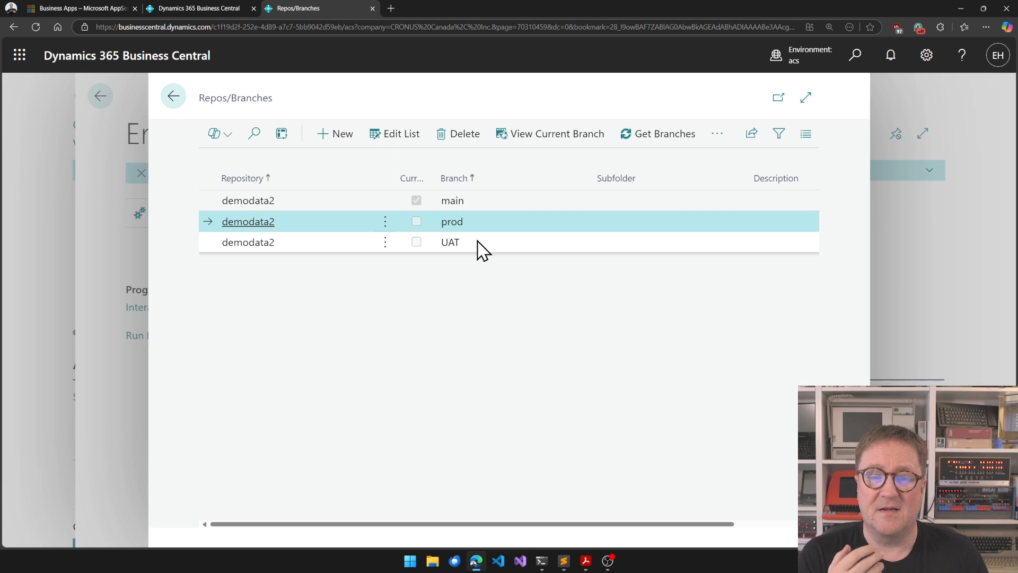
pyautogui.click(450, 242)
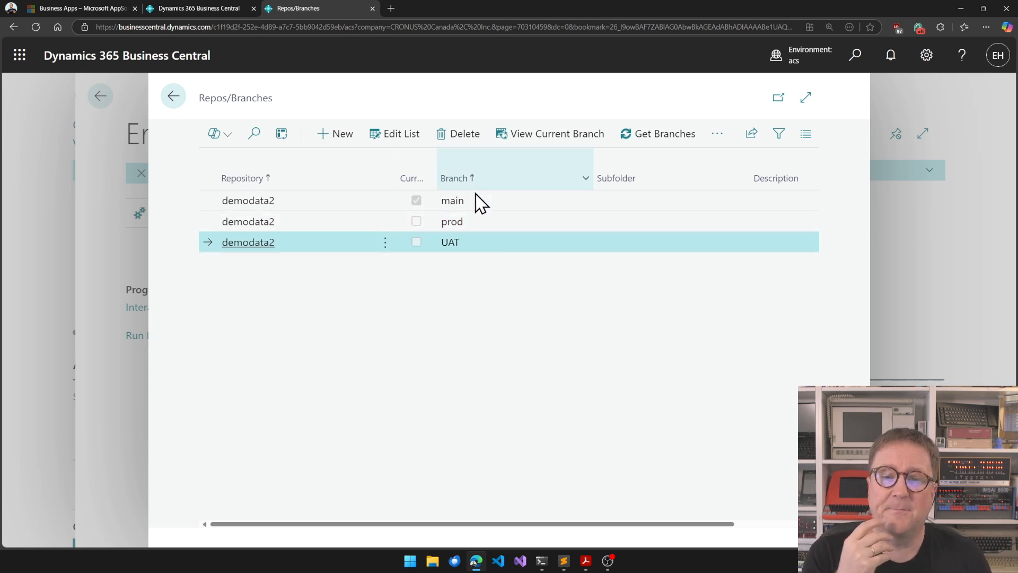
pyautogui.click(452, 200)
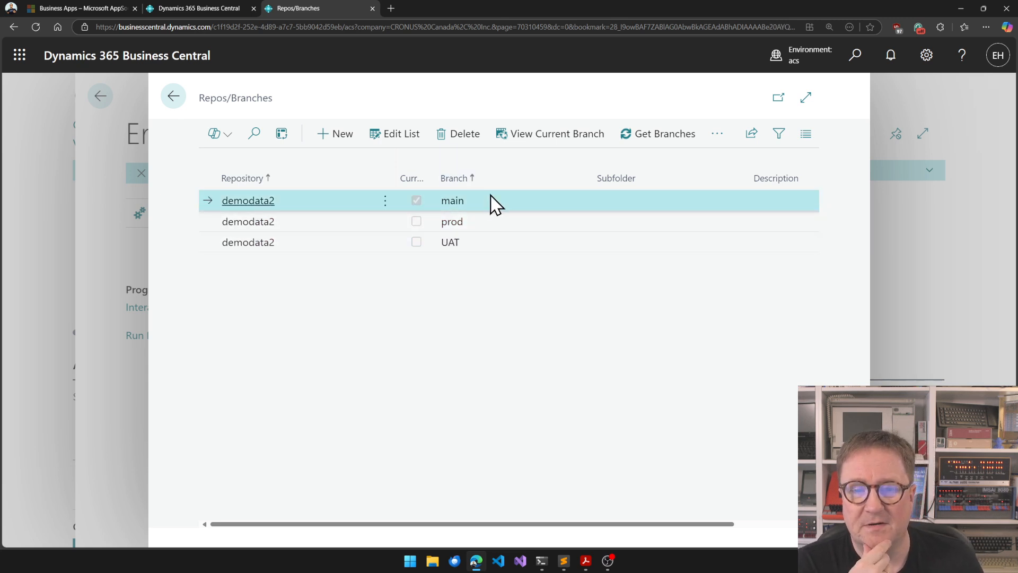
pyautogui.moveTo(550, 133)
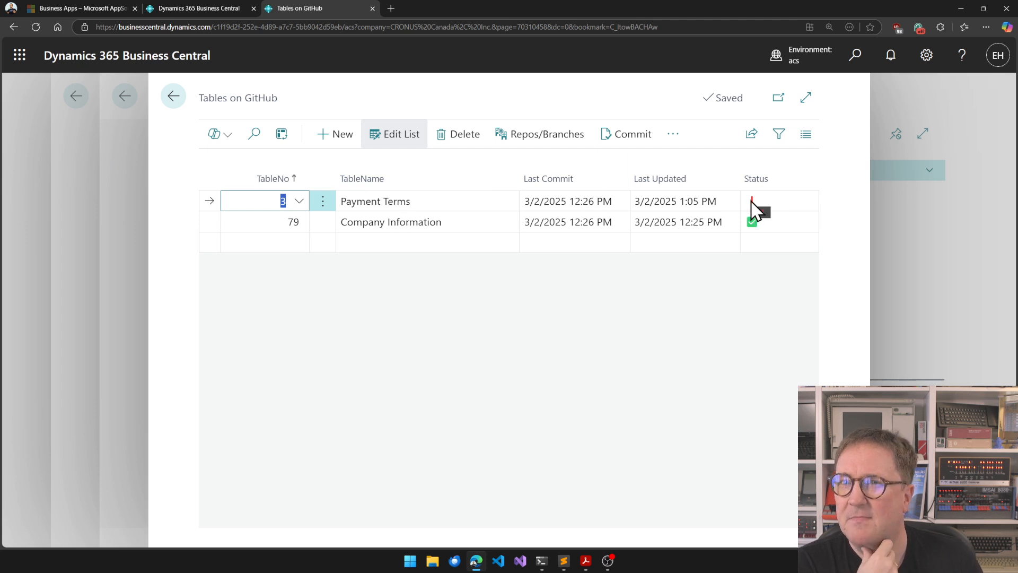
pyautogui.moveTo(669, 220)
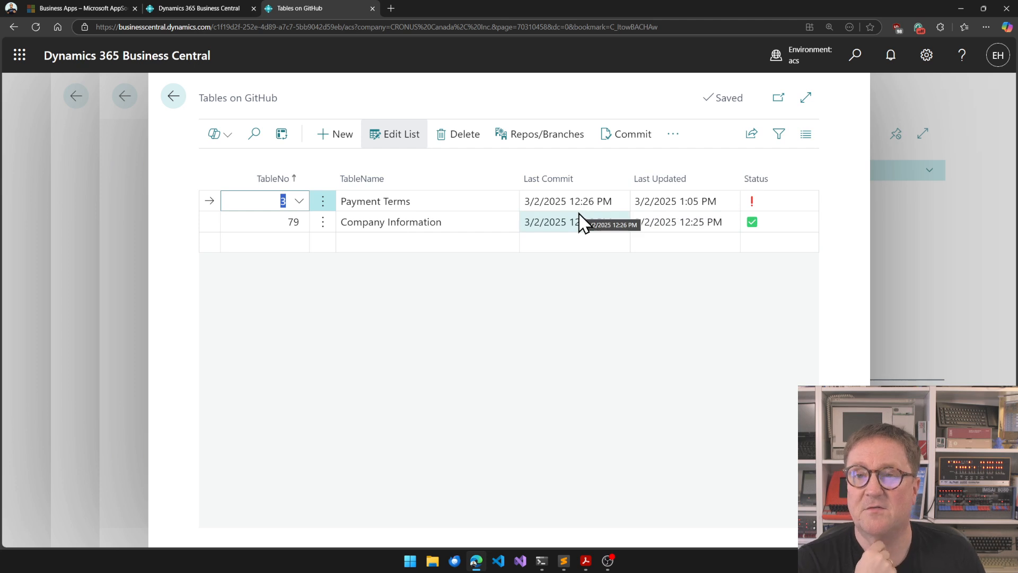
pyautogui.moveTo(621, 125)
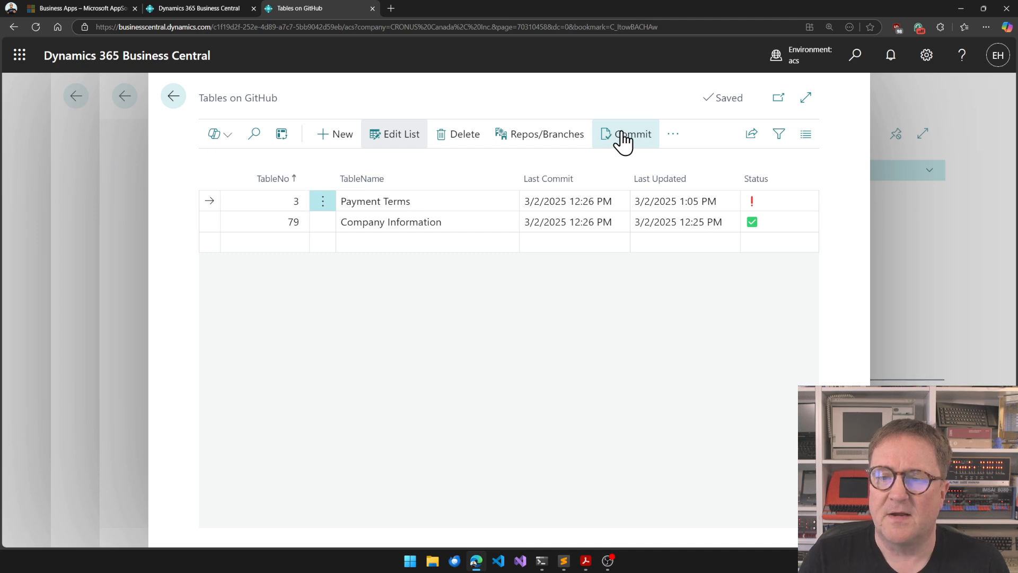
# Commit the changed Payment Terms and Company Information tables to GitHub
pyautogui.click(626, 134)
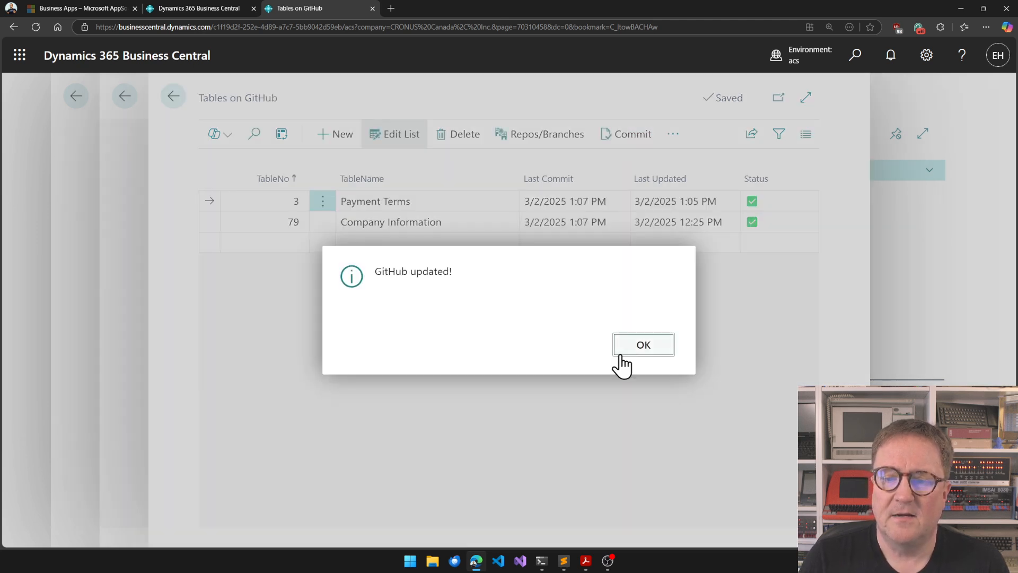
pyautogui.click(643, 344)
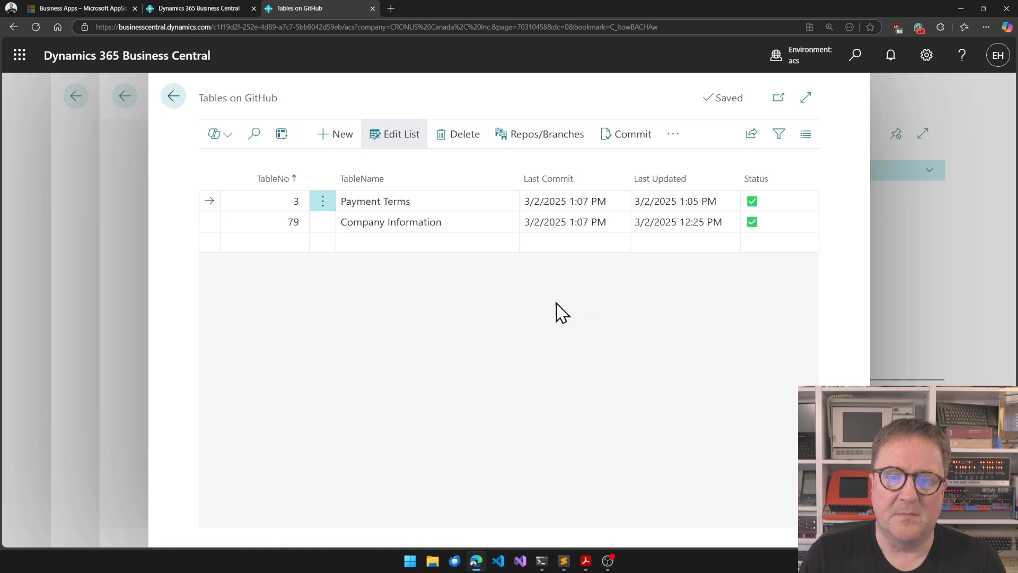
# Check the current Payment Terms list via Tell Me before switching branches
pyautogui.click(540, 134)
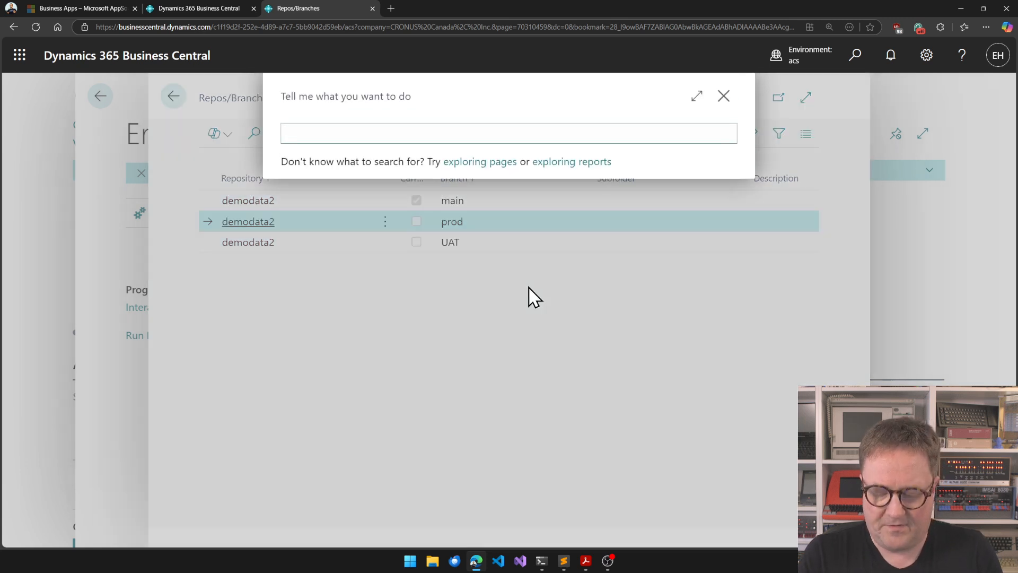
pyautogui.write('payment ters')
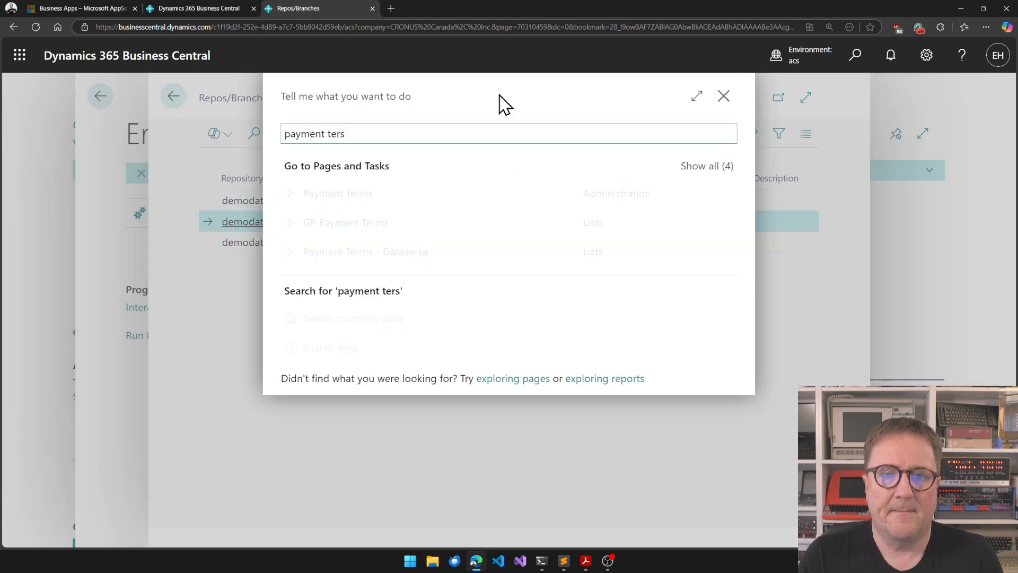
pyautogui.click(337, 193)
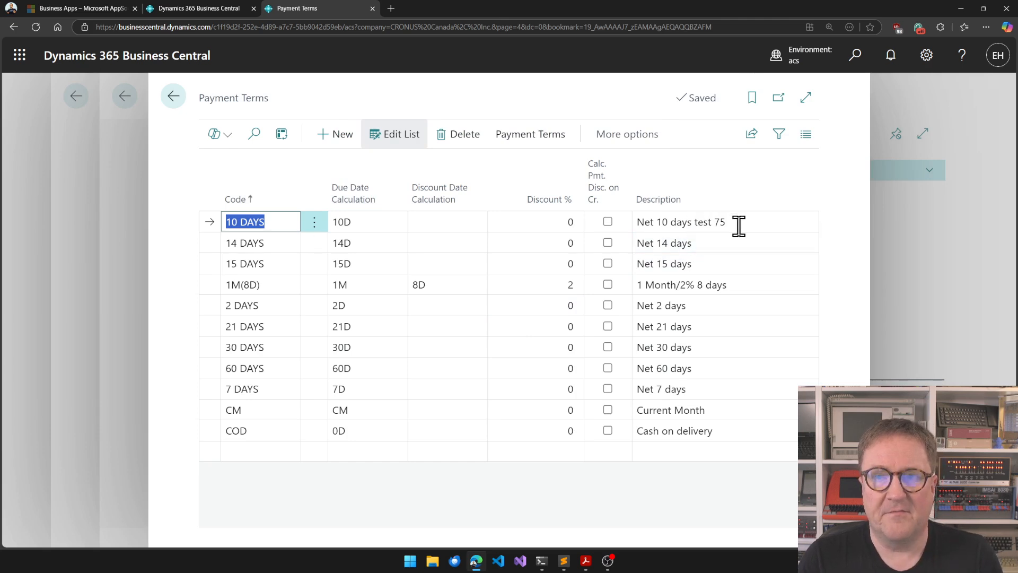
pyautogui.moveTo(521, 222)
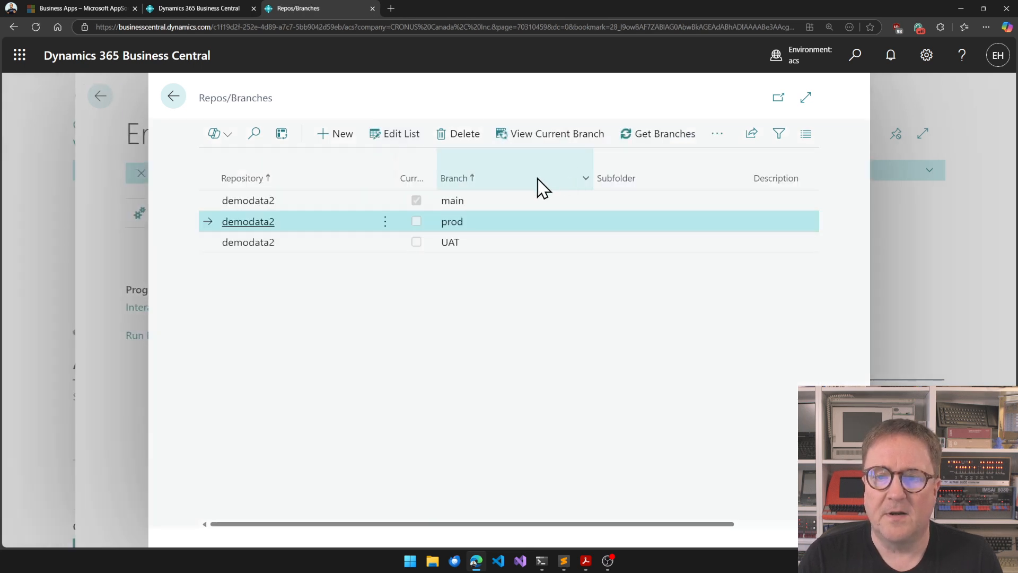
pyautogui.moveTo(717, 134)
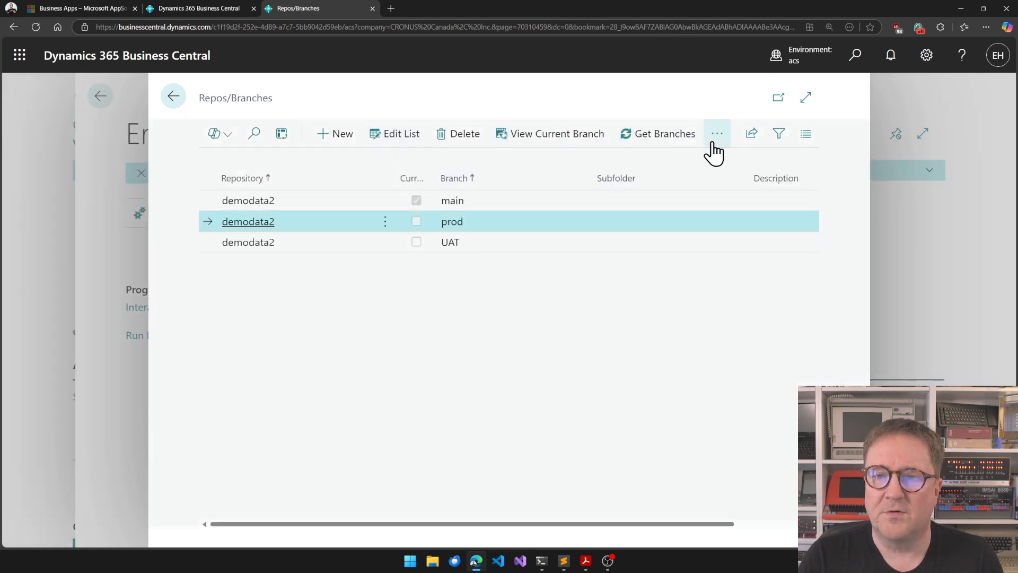
pyautogui.moveTo(661, 205)
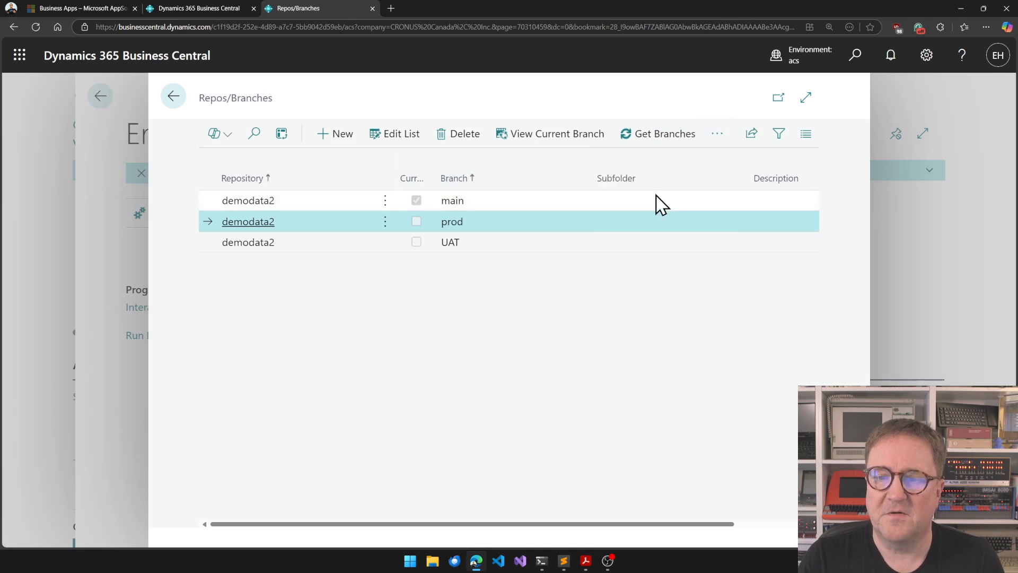
# Make prod the current demodata2 branch so 10 DAYS reads 'Net 10 days test 23'
pyautogui.click(557, 133)
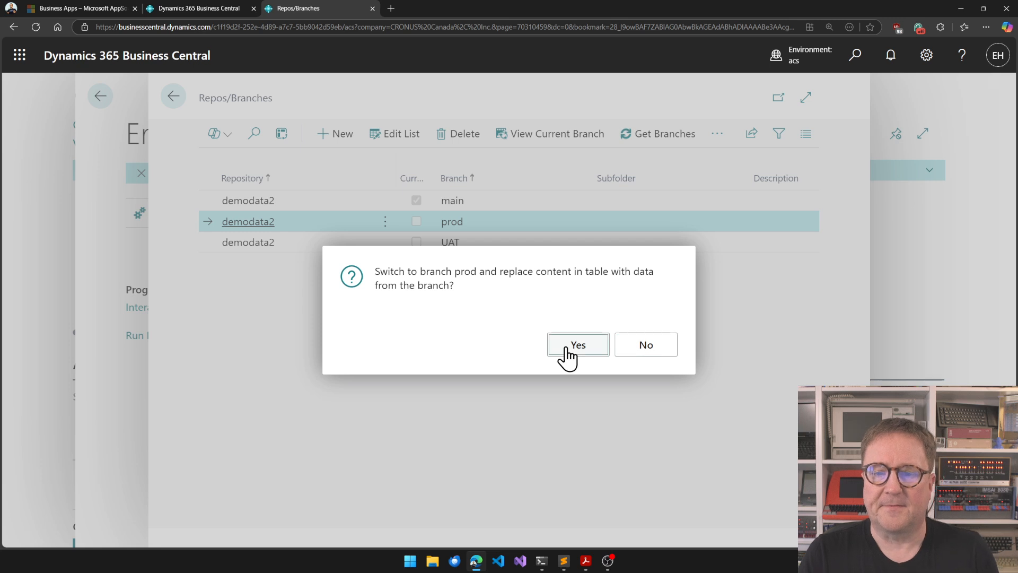
pyautogui.click(578, 344)
pyautogui.write('py')
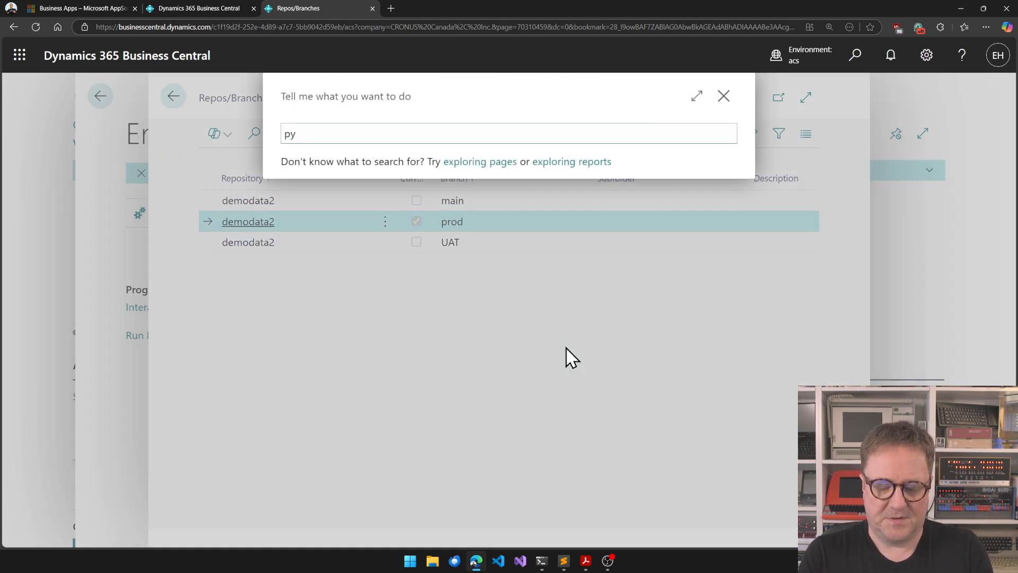
pyautogui.write('payment terms')
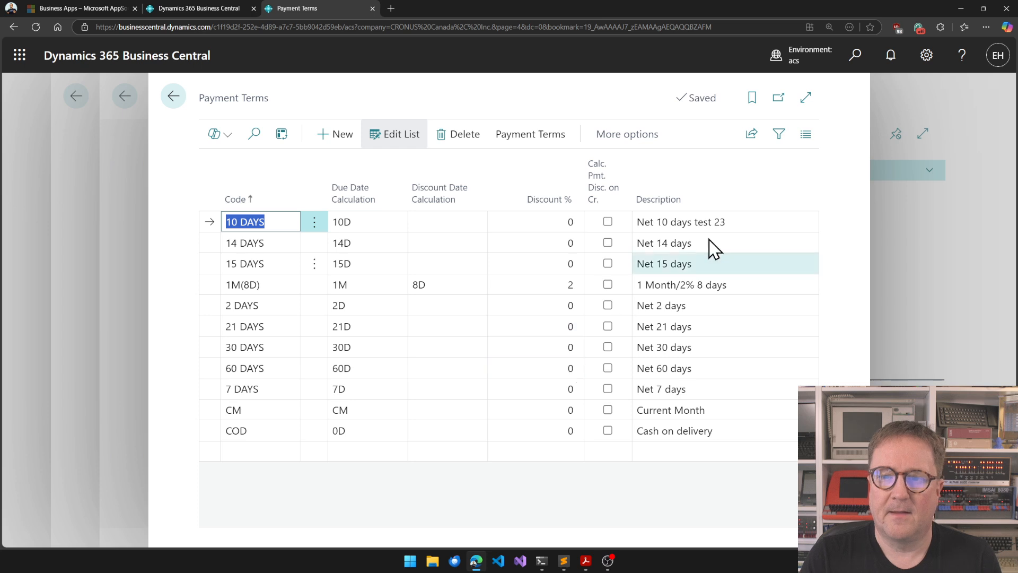
pyautogui.moveTo(734, 246)
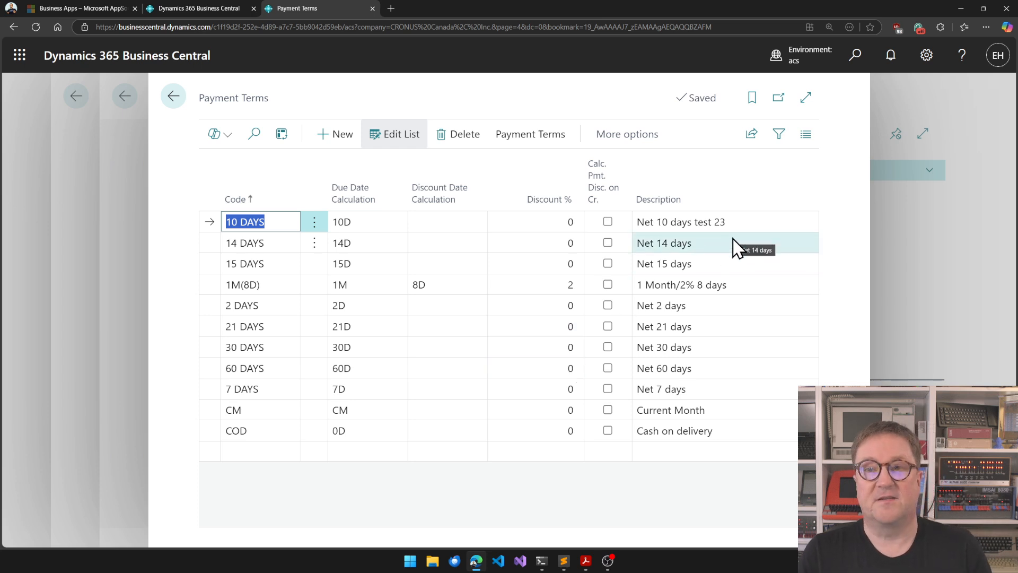